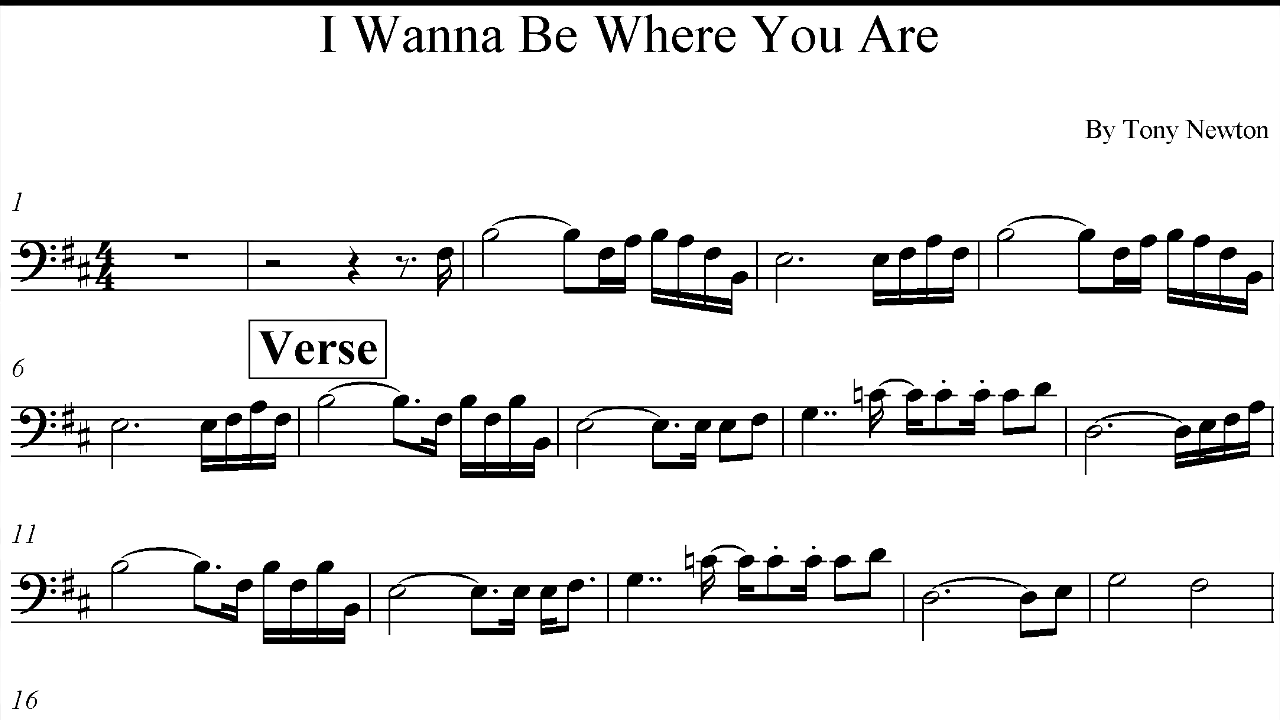
{"action": "scroll", "scroll_direction": "down", "scroll_amount": 3}
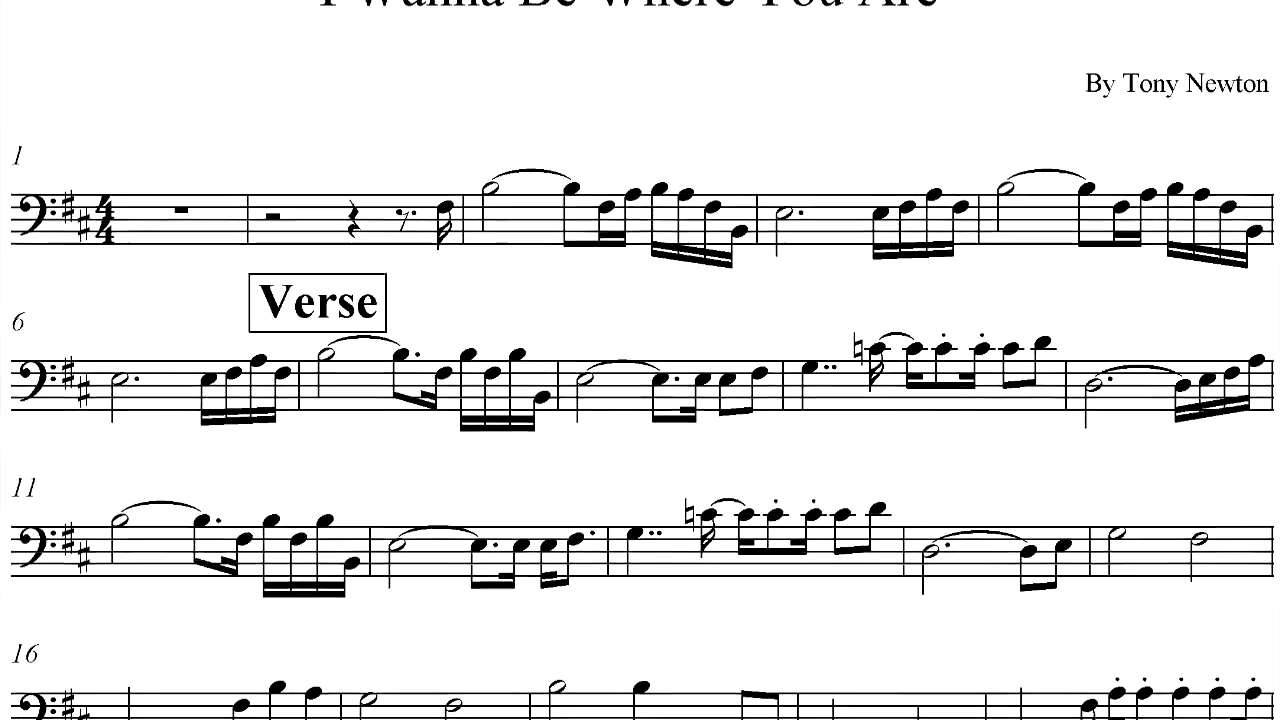
{"action": "scroll", "scroll_direction": "down", "scroll_amount": 3}
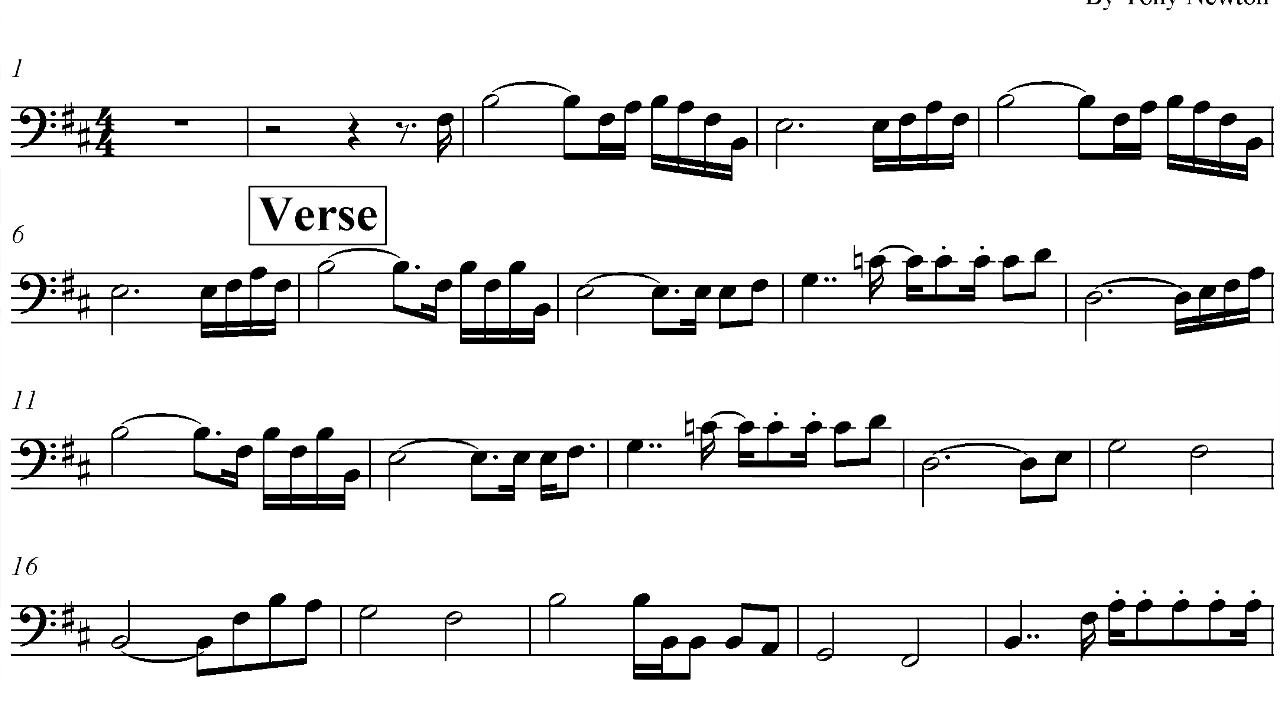
{"action": "scroll", "scroll_direction": "down", "scroll_amount": 3}
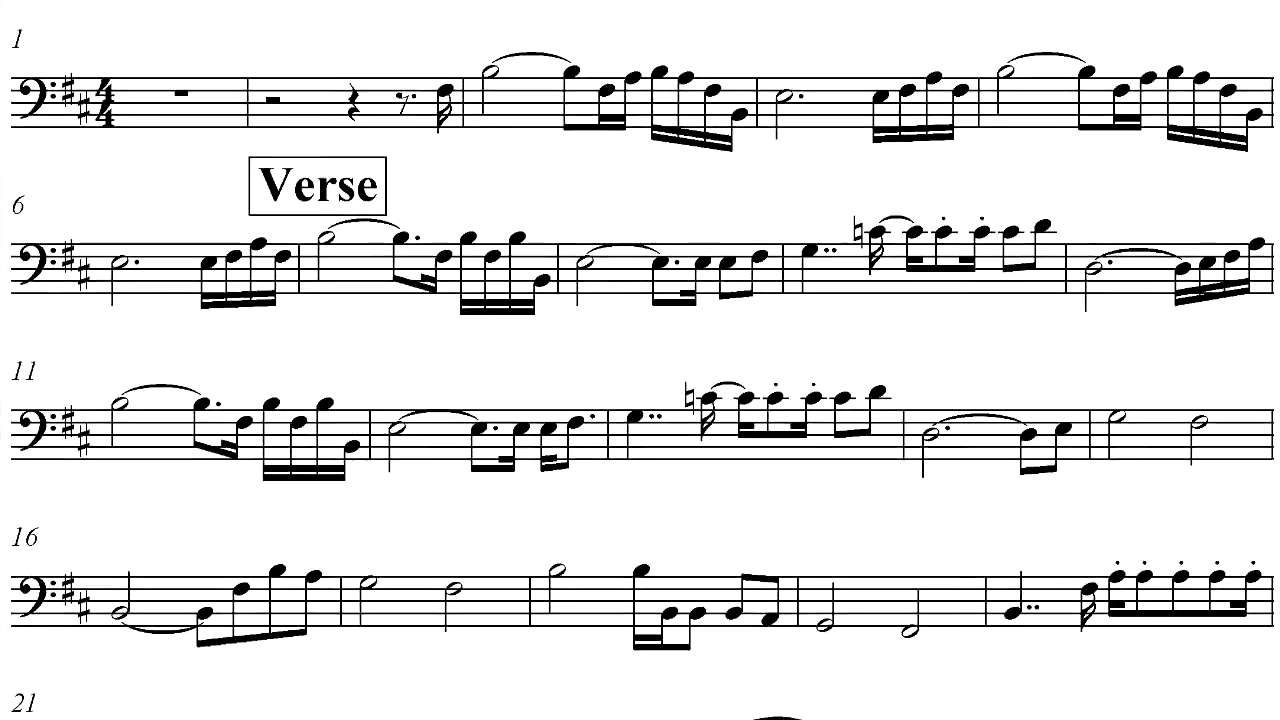
{"action": "scroll", "scroll_direction": "down", "scroll_amount": 3}
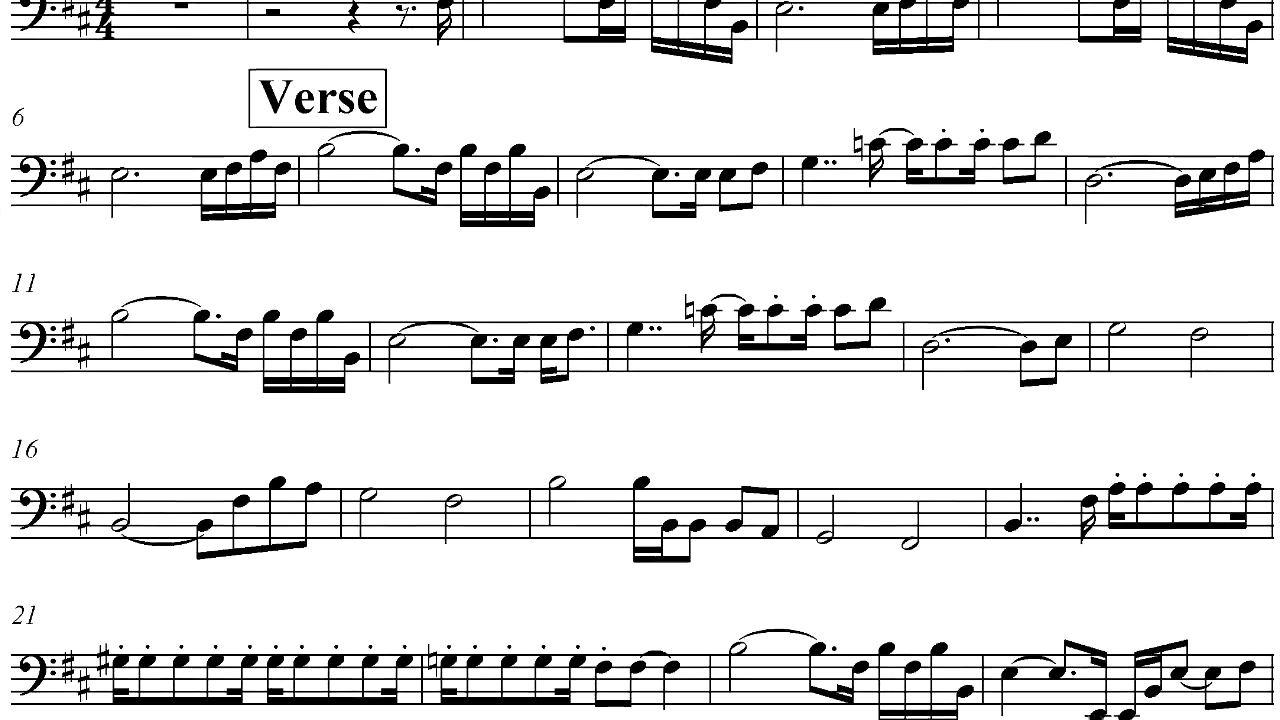
{"action": "scroll", "scroll_direction": "down", "scroll_amount": 3}
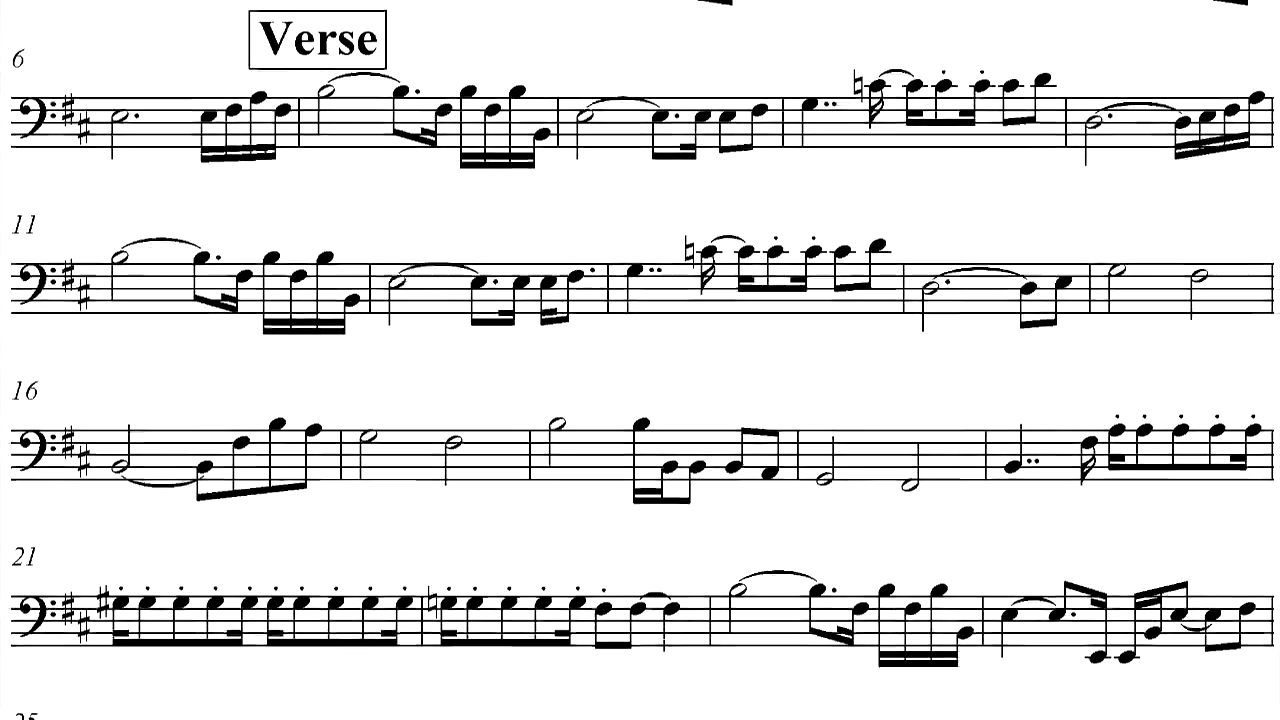
{"action": "scroll", "scroll_direction": "down", "scroll_amount": 3}
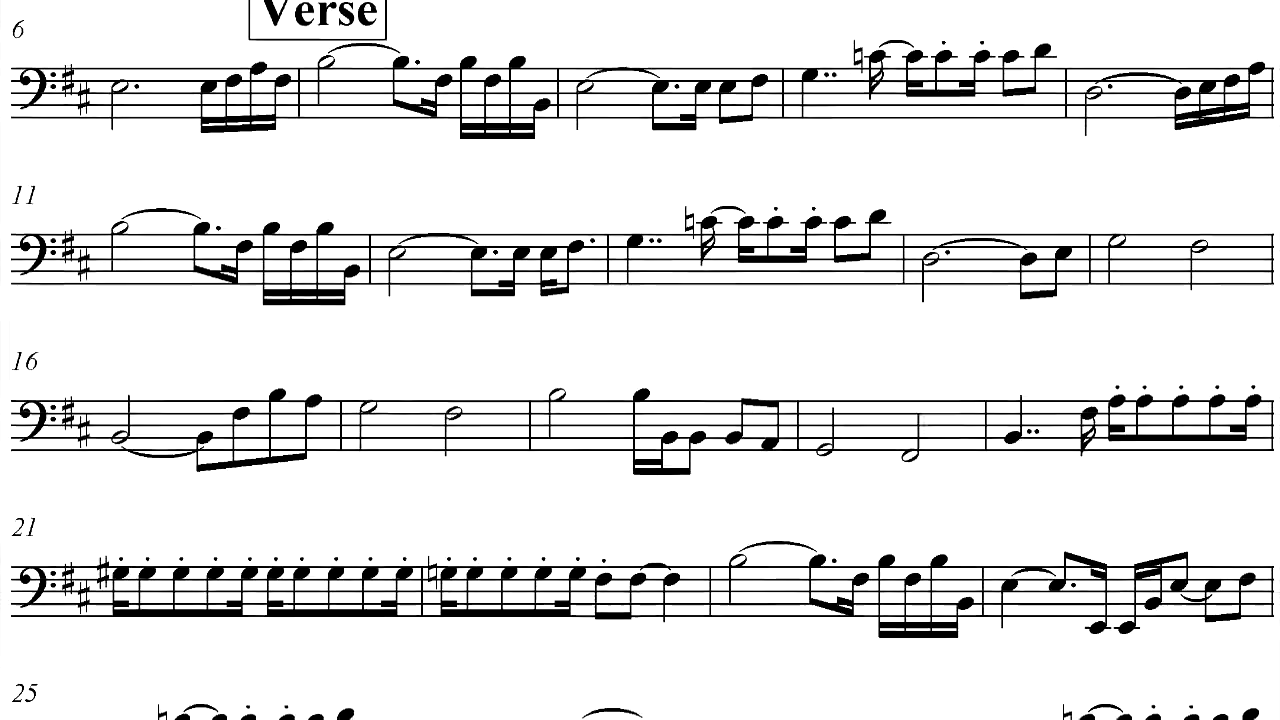
{"action": "scroll", "scroll_direction": "up", "scroll_amount": 3}
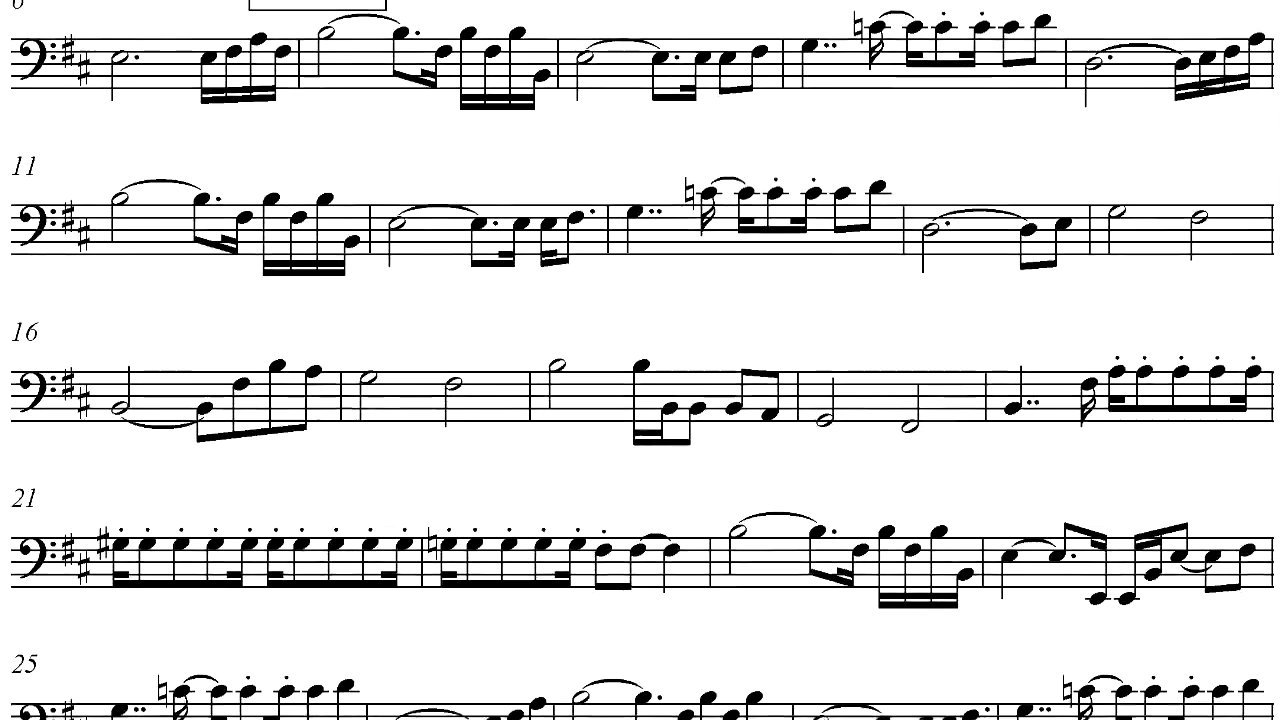
{"action": "scroll", "scroll_direction": "up", "scroll_amount": 3}
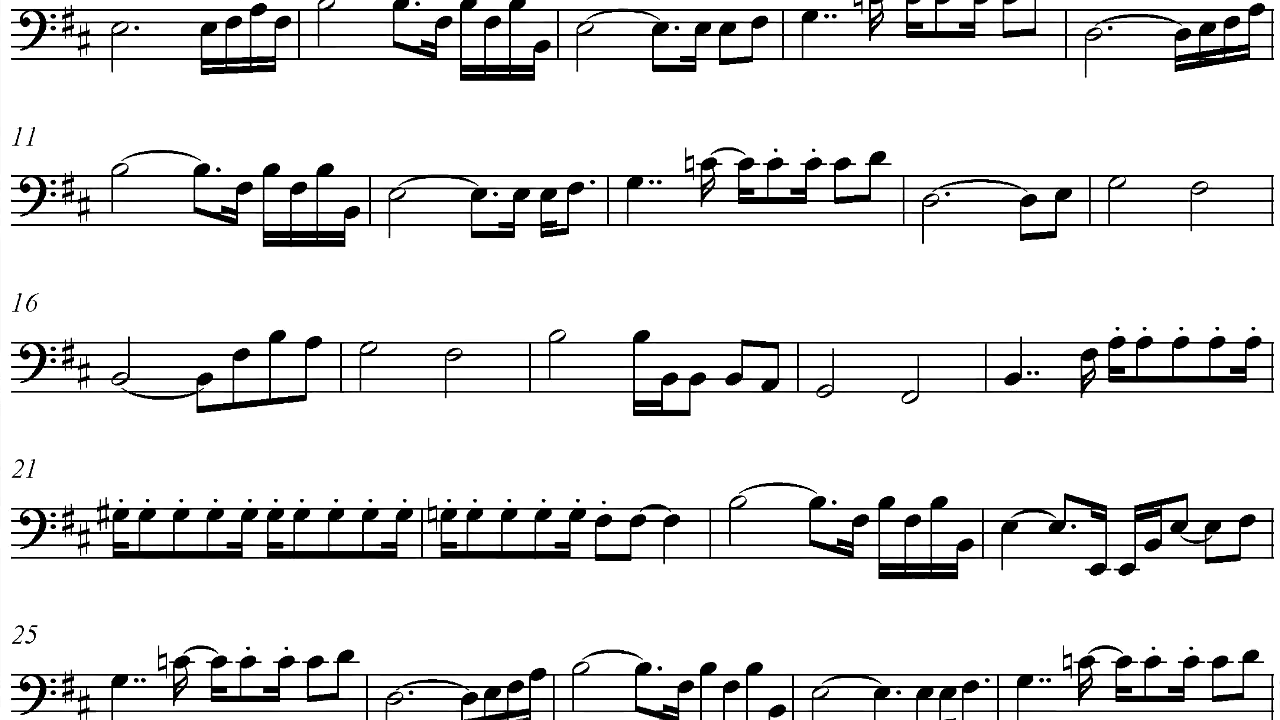
{"action": "scroll", "scroll_direction": "up", "scroll_amount": 3}
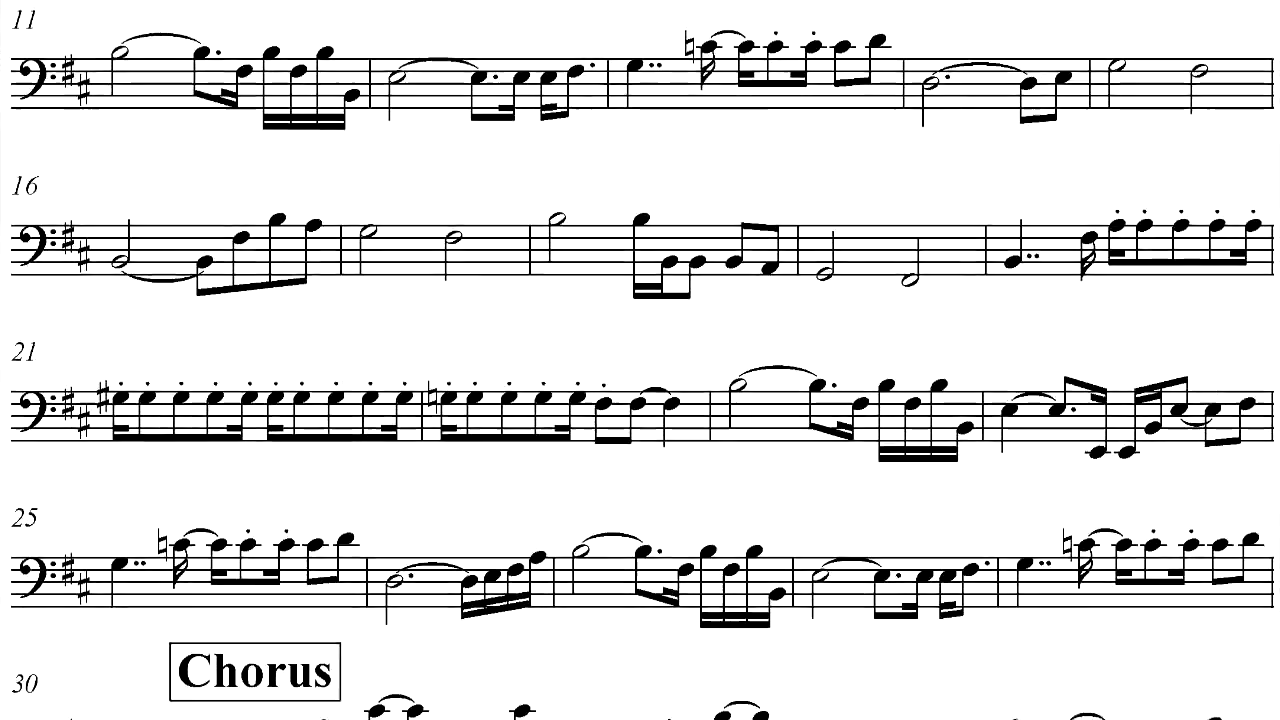
{"action": "scroll", "scroll_direction": "up", "scroll_amount": 3}
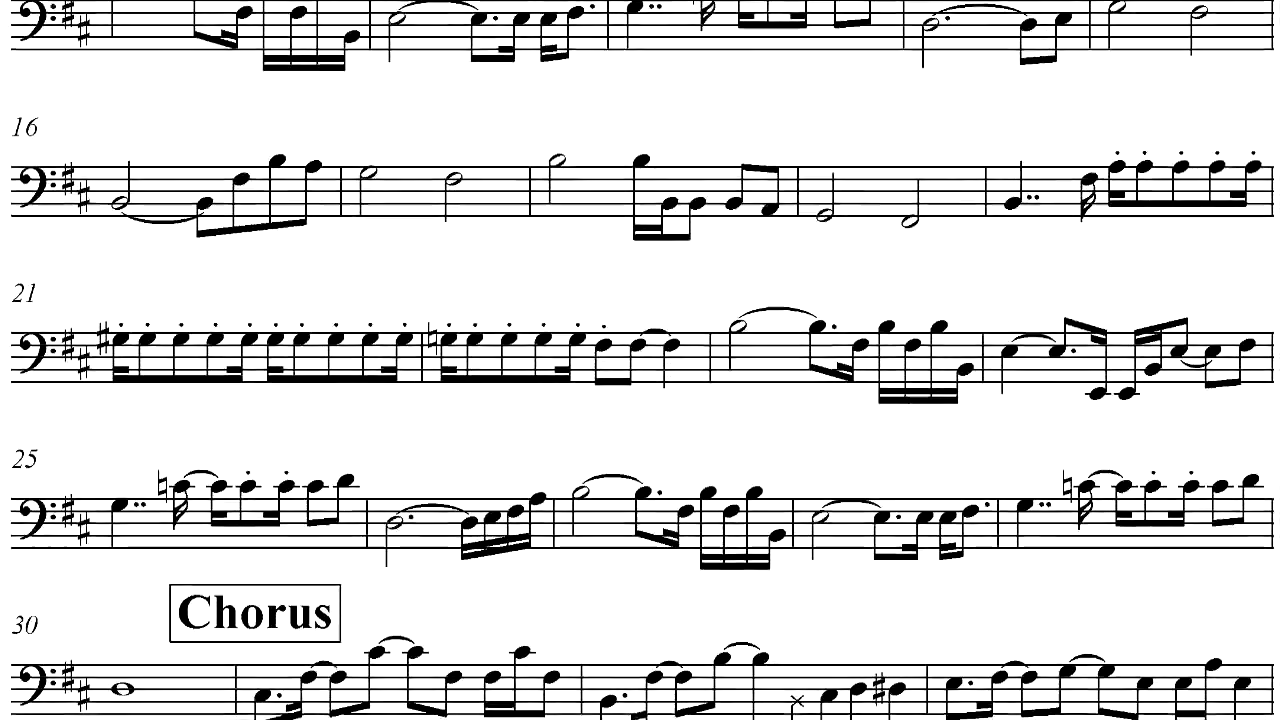
{"action": "scroll", "scroll_direction": "up", "scroll_amount": 3}
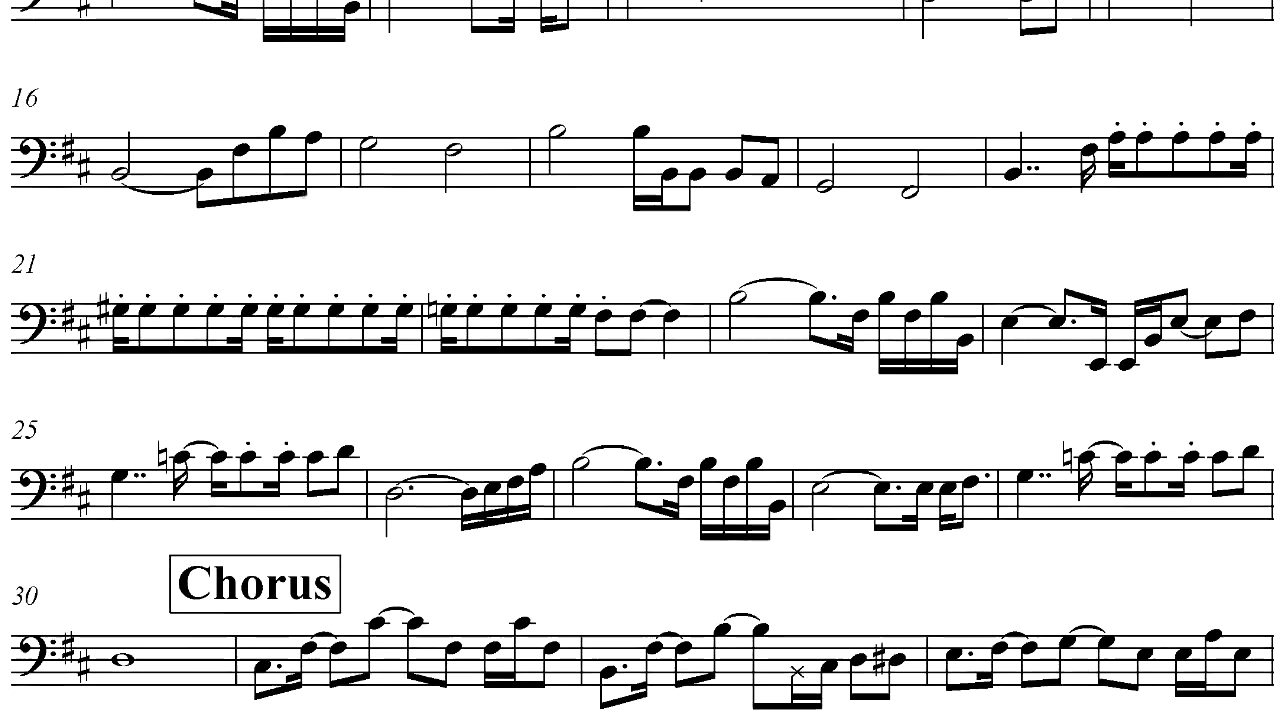
{"action": "scroll", "scroll_direction": "up", "scroll_amount": 3}
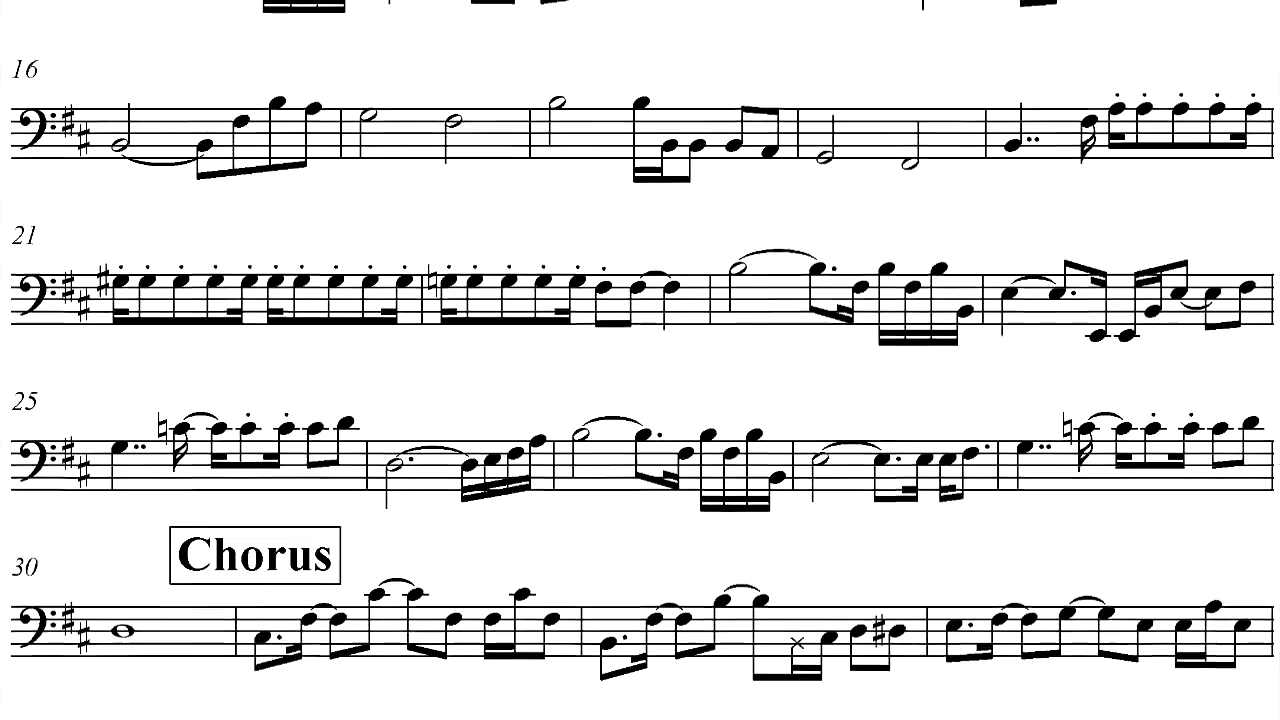
{"action": "scroll", "scroll_direction": "up", "scroll_amount": 3}
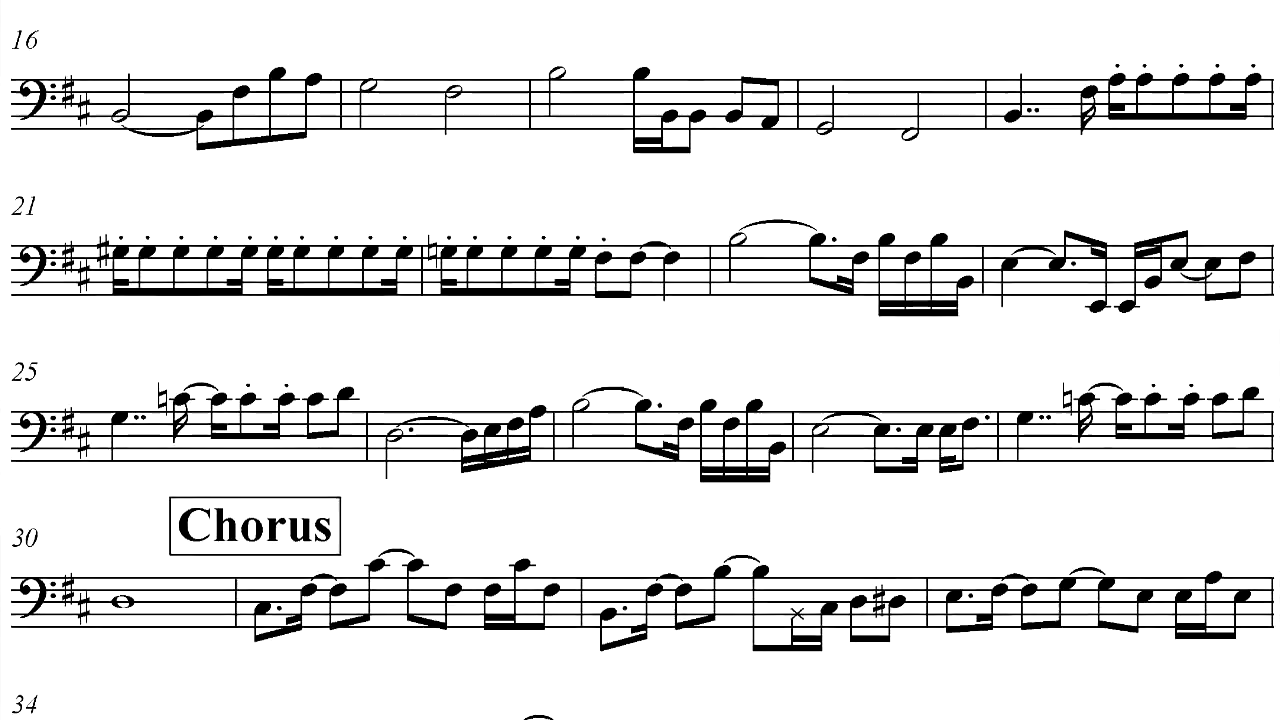
{"action": "scroll", "scroll_direction": "down", "scroll_amount": 3}
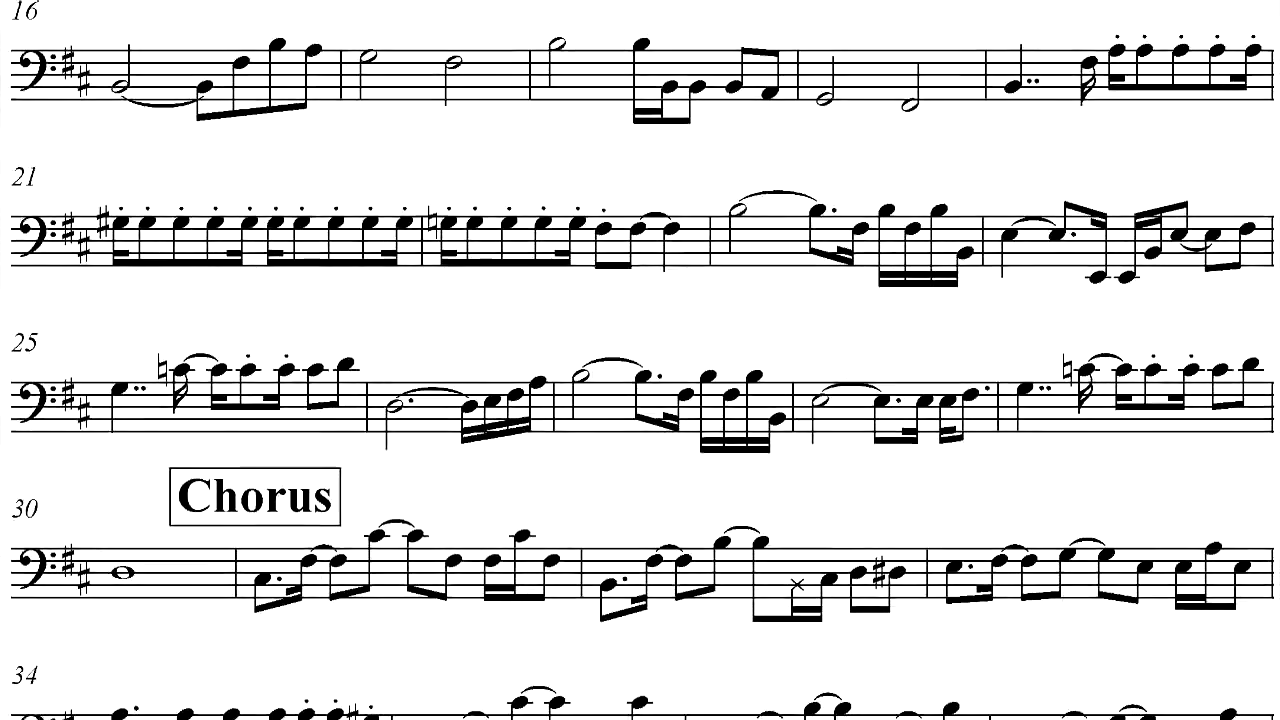
{"action": "scroll", "scroll_direction": "up", "scroll_amount": 3}
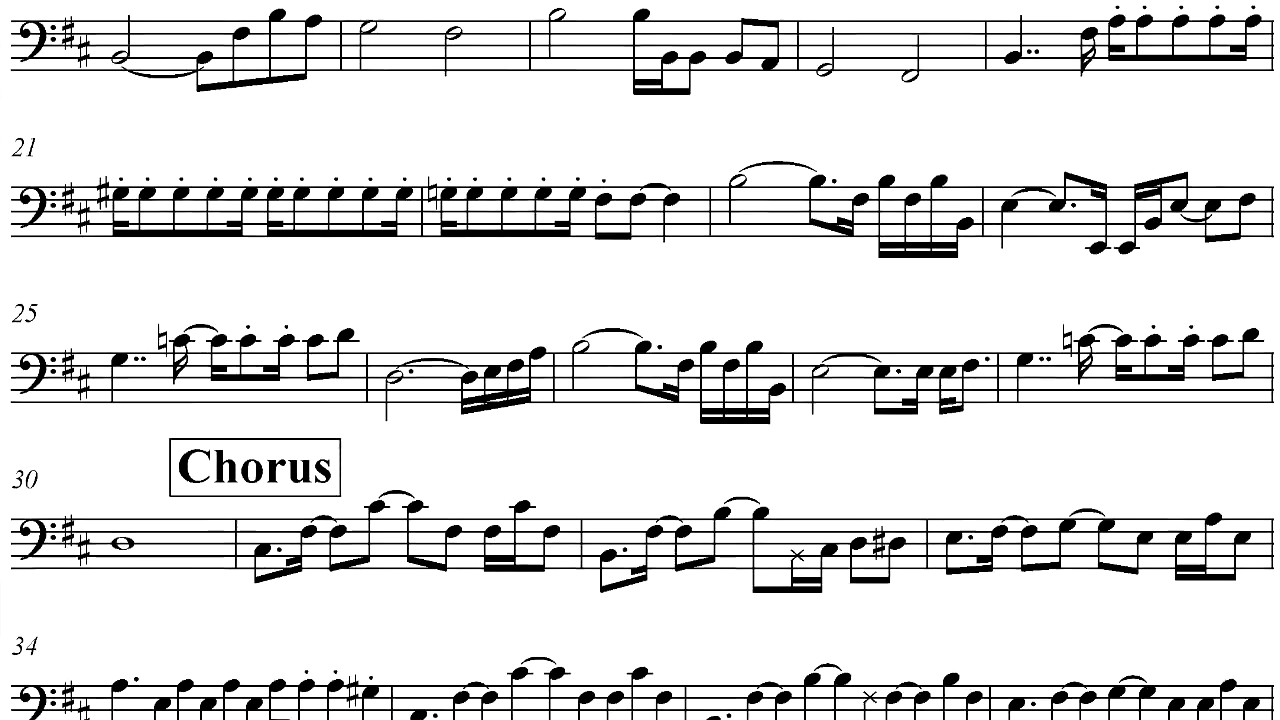
{"action": "scroll", "scroll_direction": "down", "scroll_amount": 3}
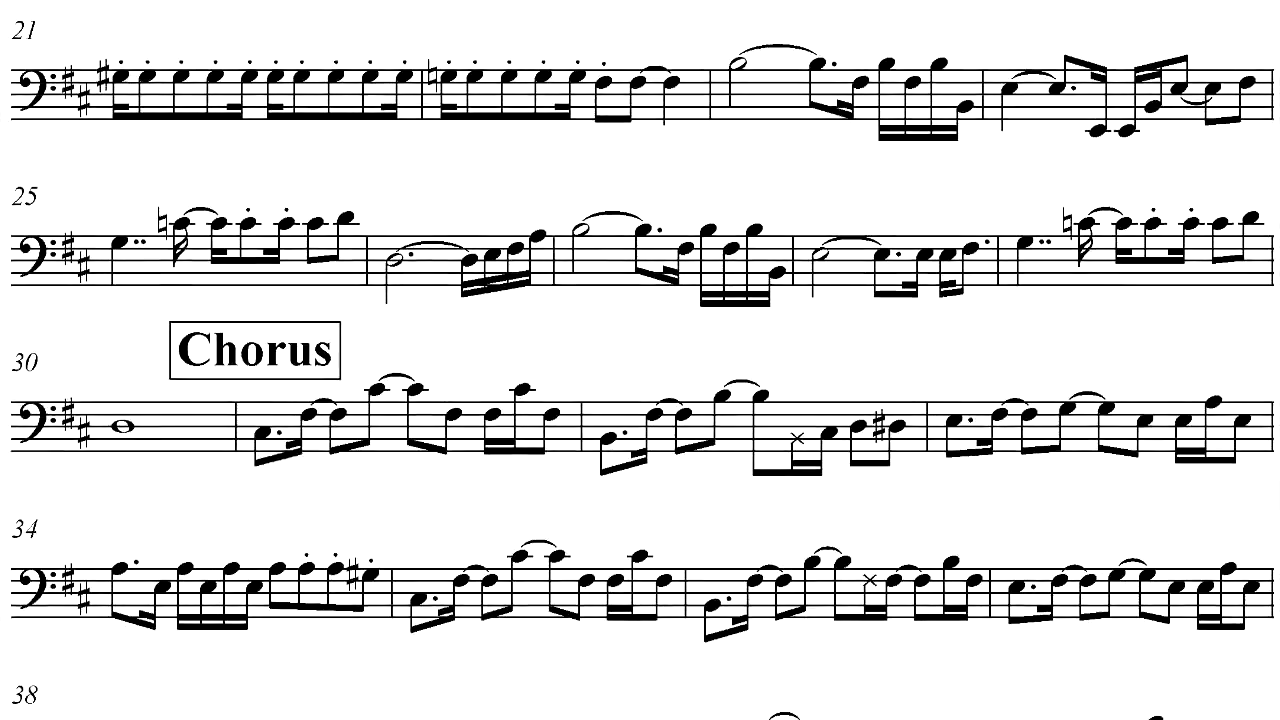
{"action": "scroll", "scroll_direction": "down", "scroll_amount": 3}
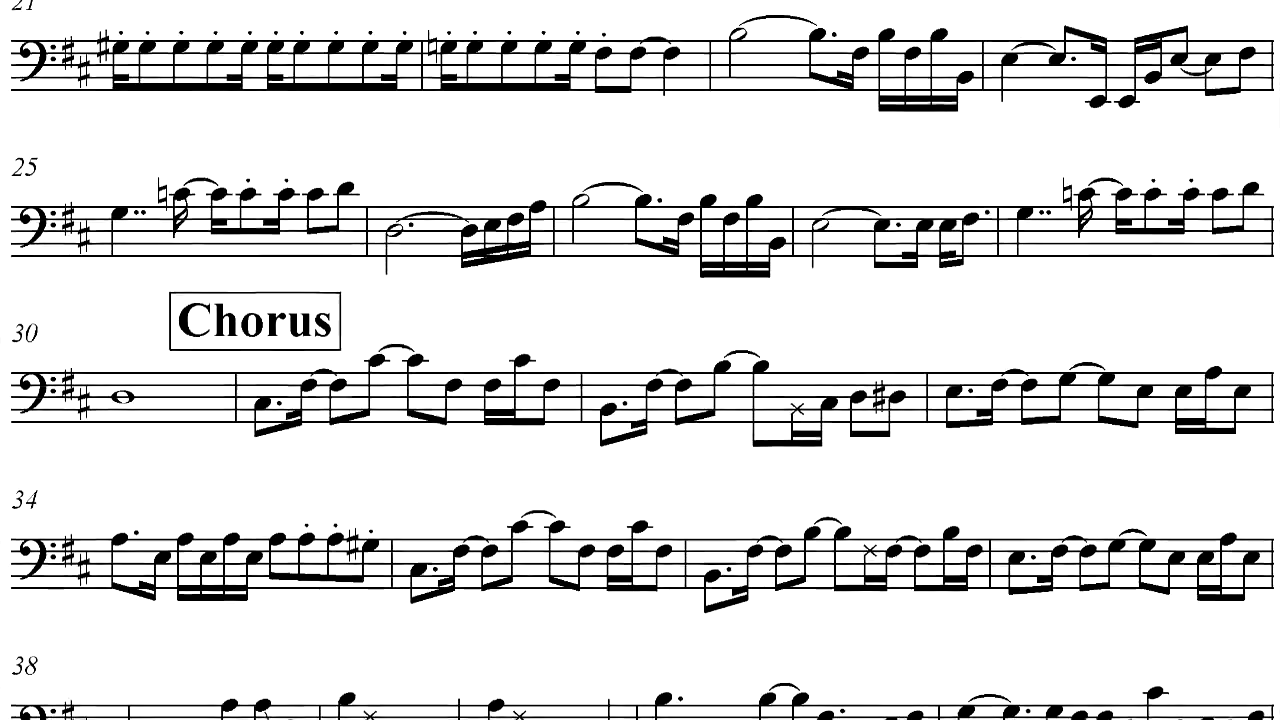
{"action": "scroll", "scroll_direction": "up", "scroll_amount": 3}
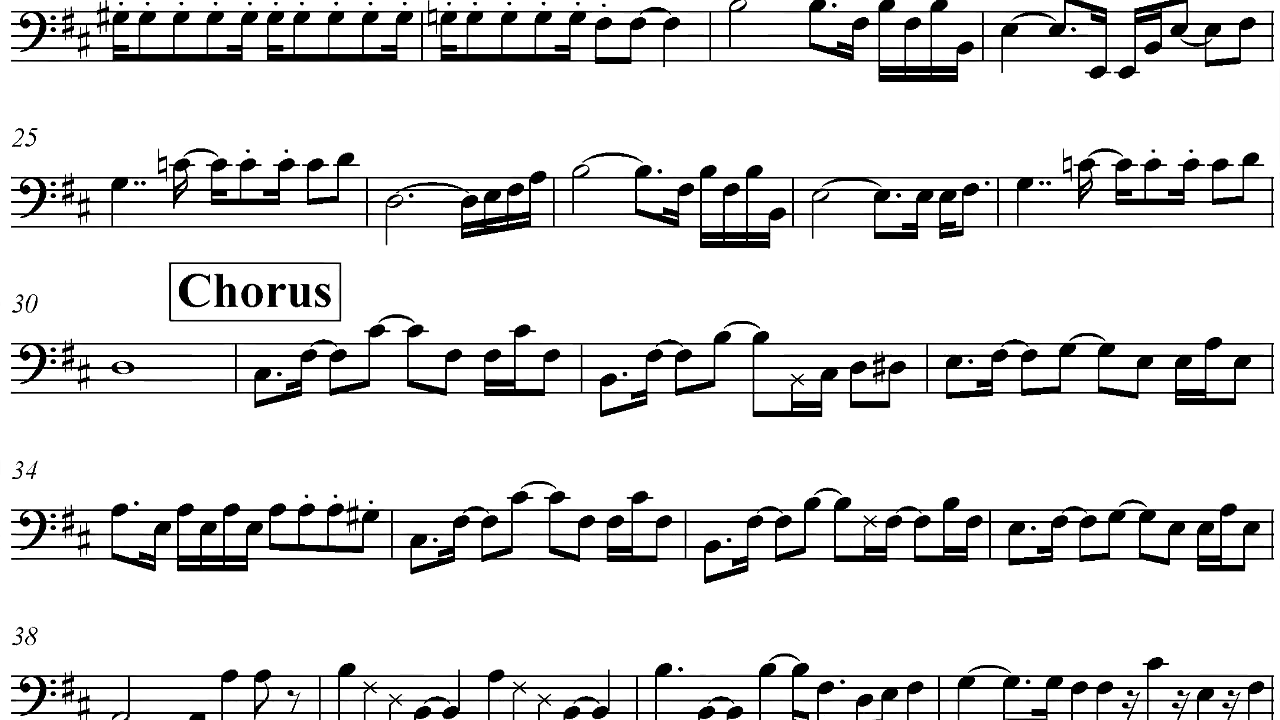
{"action": "scroll", "scroll_direction": "down", "scroll_amount": 3}
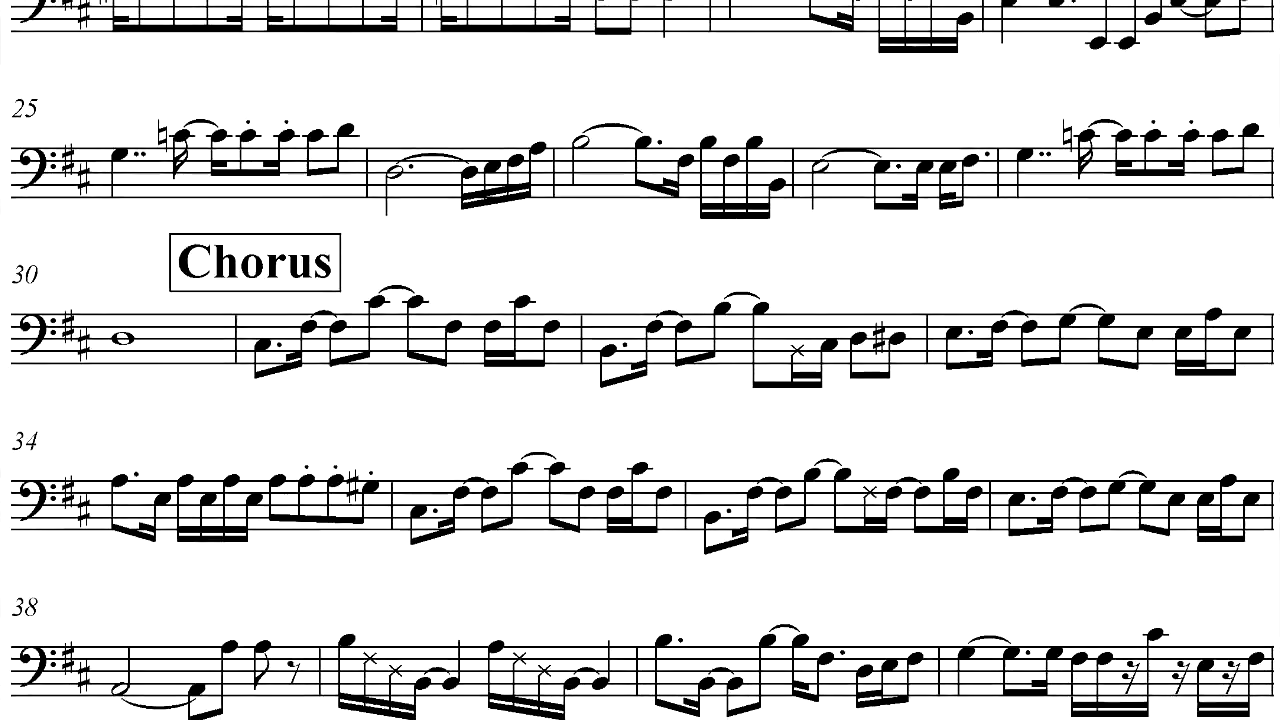
{"action": "scroll", "scroll_direction": "up", "scroll_amount": 3}
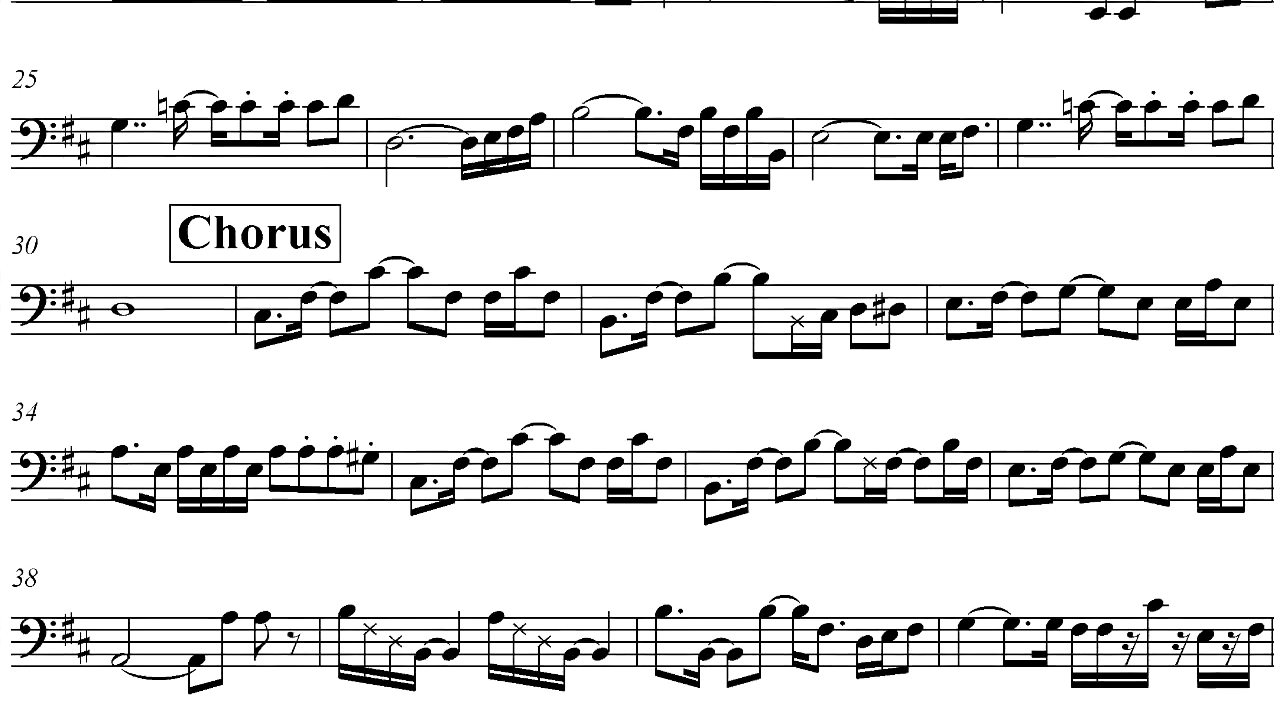
{"action": "scroll", "scroll_direction": "up", "scroll_amount": 3}
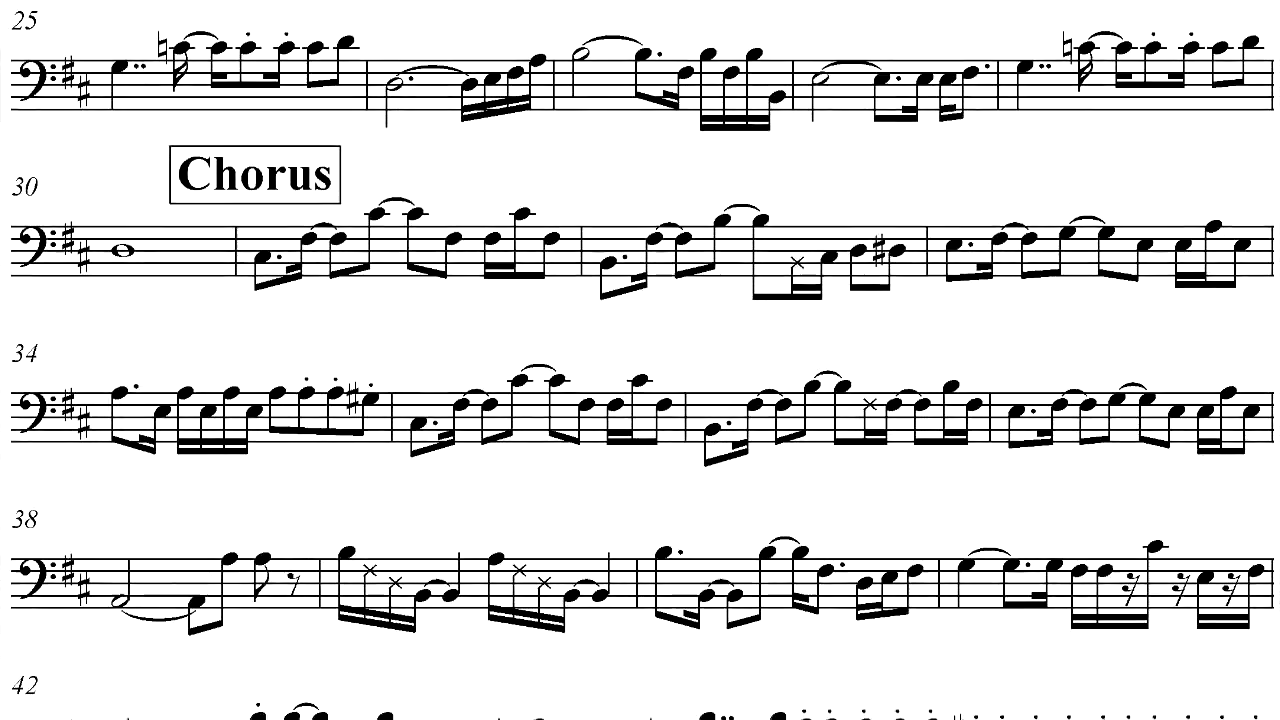
{"action": "scroll", "scroll_direction": "down", "scroll_amount": 3}
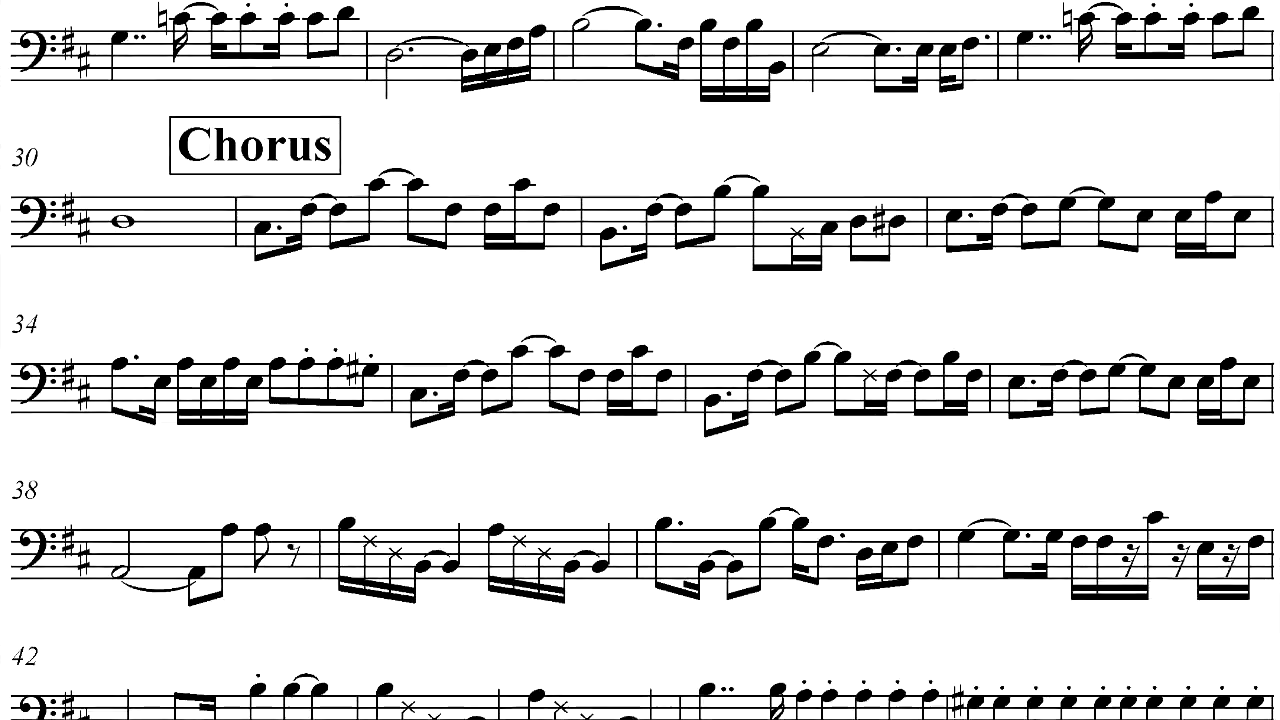
{"action": "scroll", "scroll_direction": "up", "scroll_amount": 3}
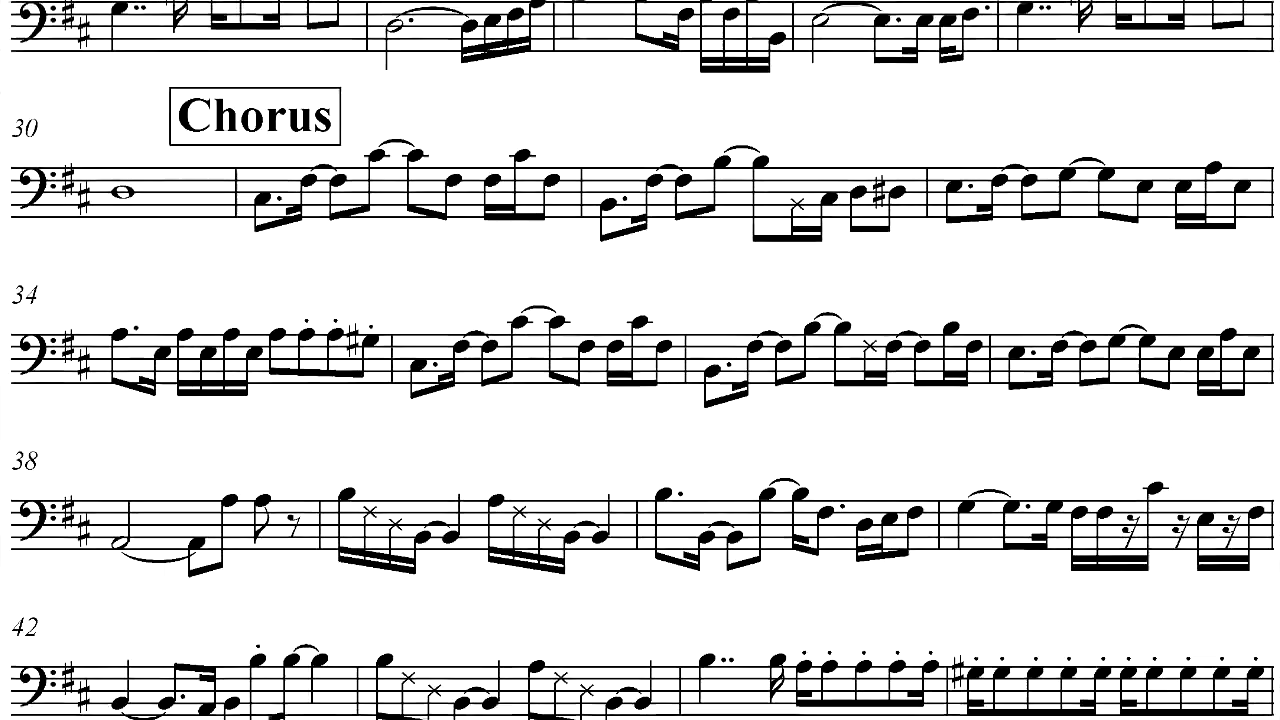
{"action": "scroll", "scroll_direction": "up", "scroll_amount": 3}
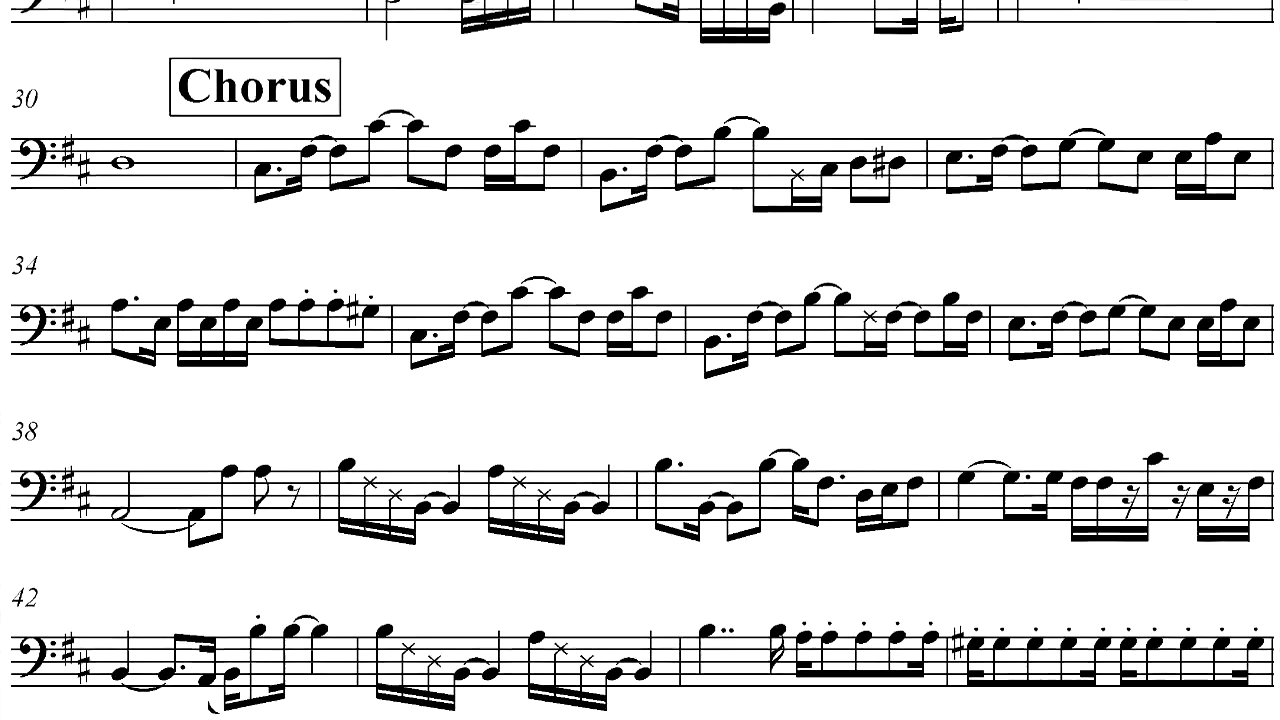
{"action": "scroll", "scroll_direction": "down", "scroll_amount": 3}
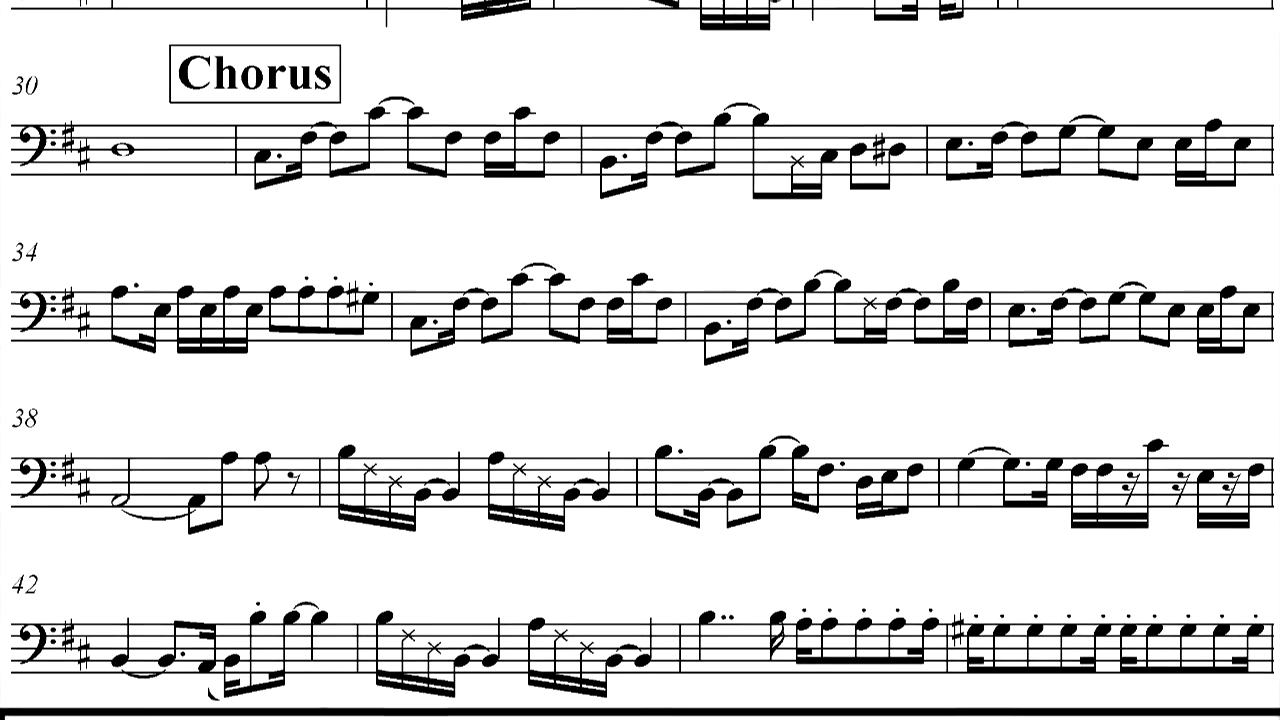
{"action": "scroll", "scroll_direction": "up", "scroll_amount": 3}
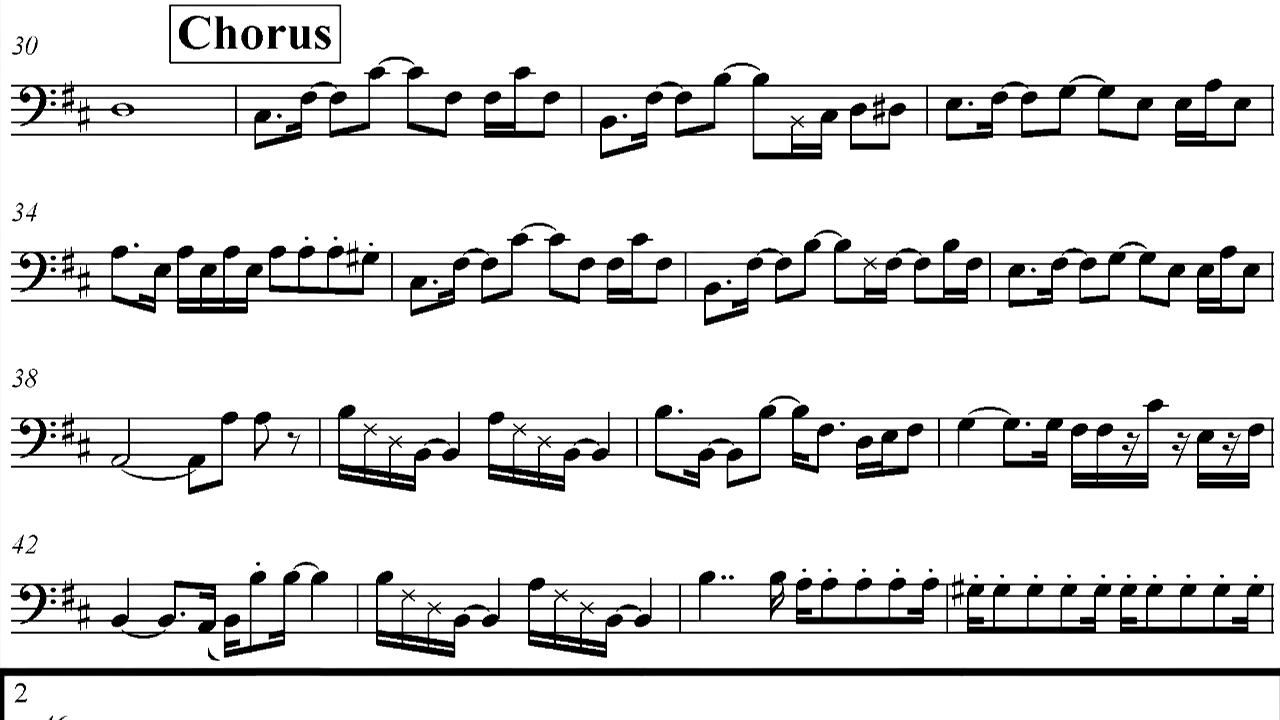
{"action": "scroll", "scroll_direction": "down", "scroll_amount": 3}
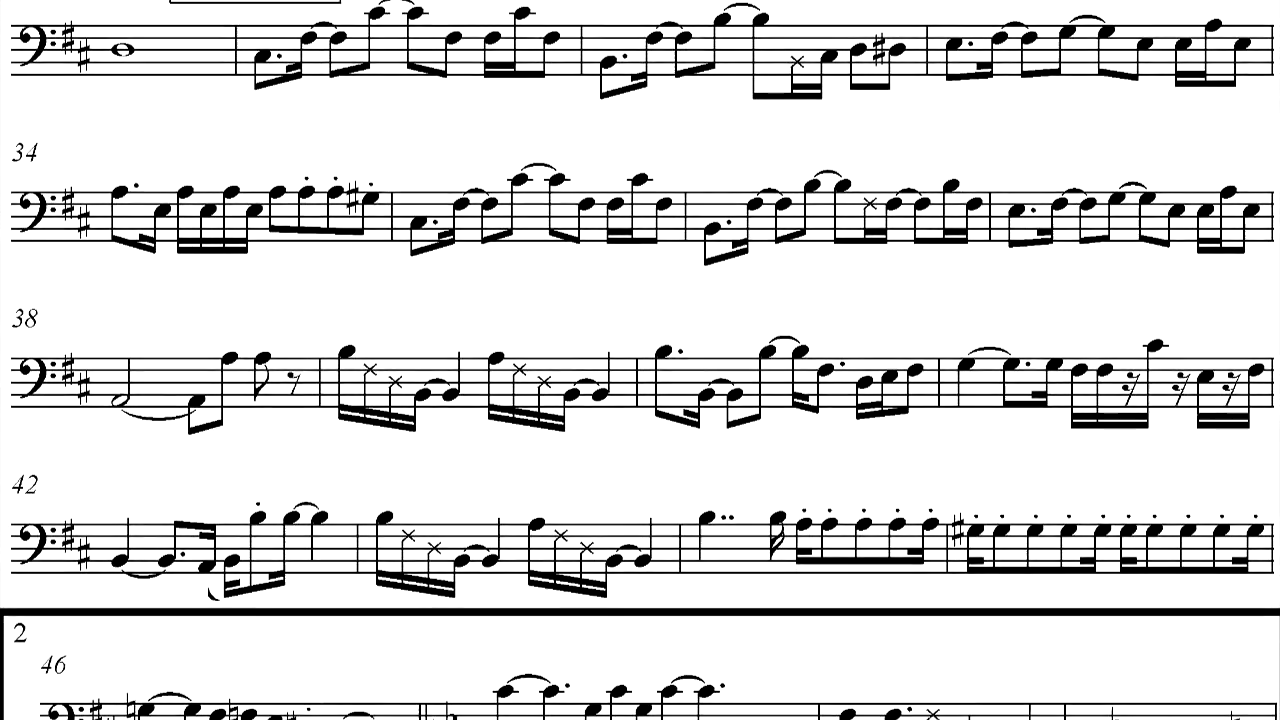
{"action": "scroll", "scroll_direction": "up", "scroll_amount": 3}
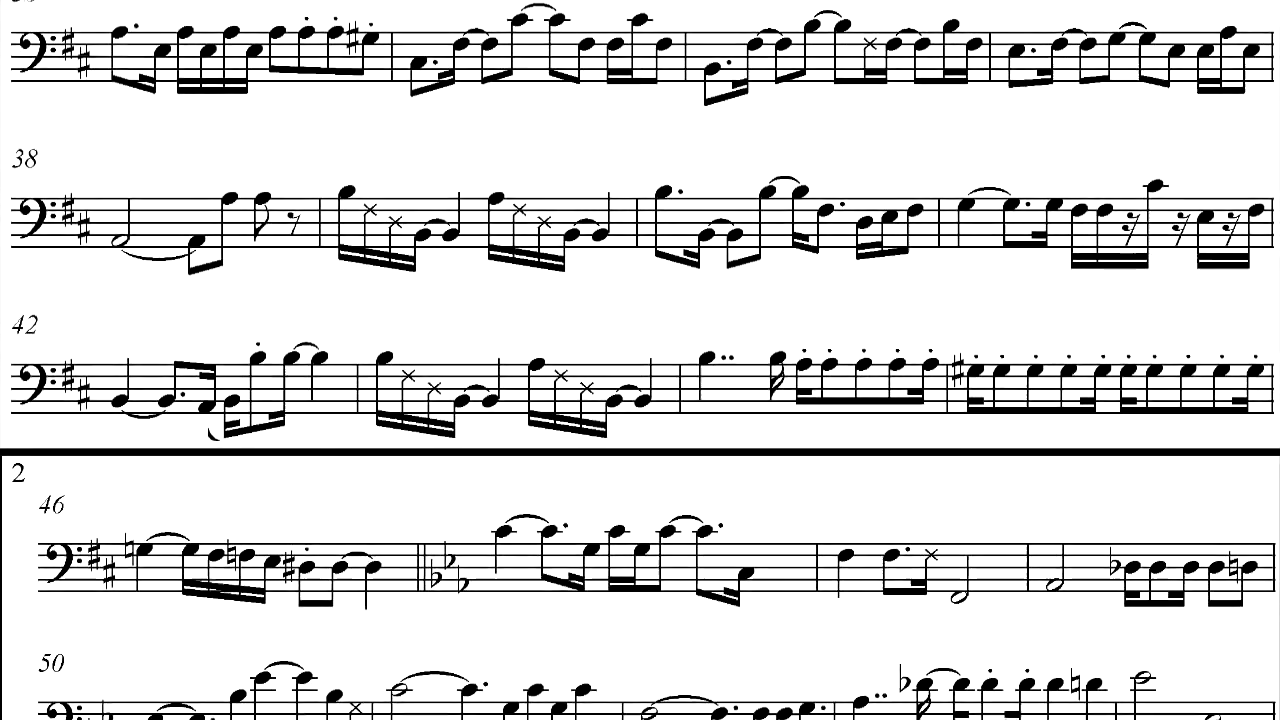
{"action": "scroll", "scroll_direction": "up", "scroll_amount": 3}
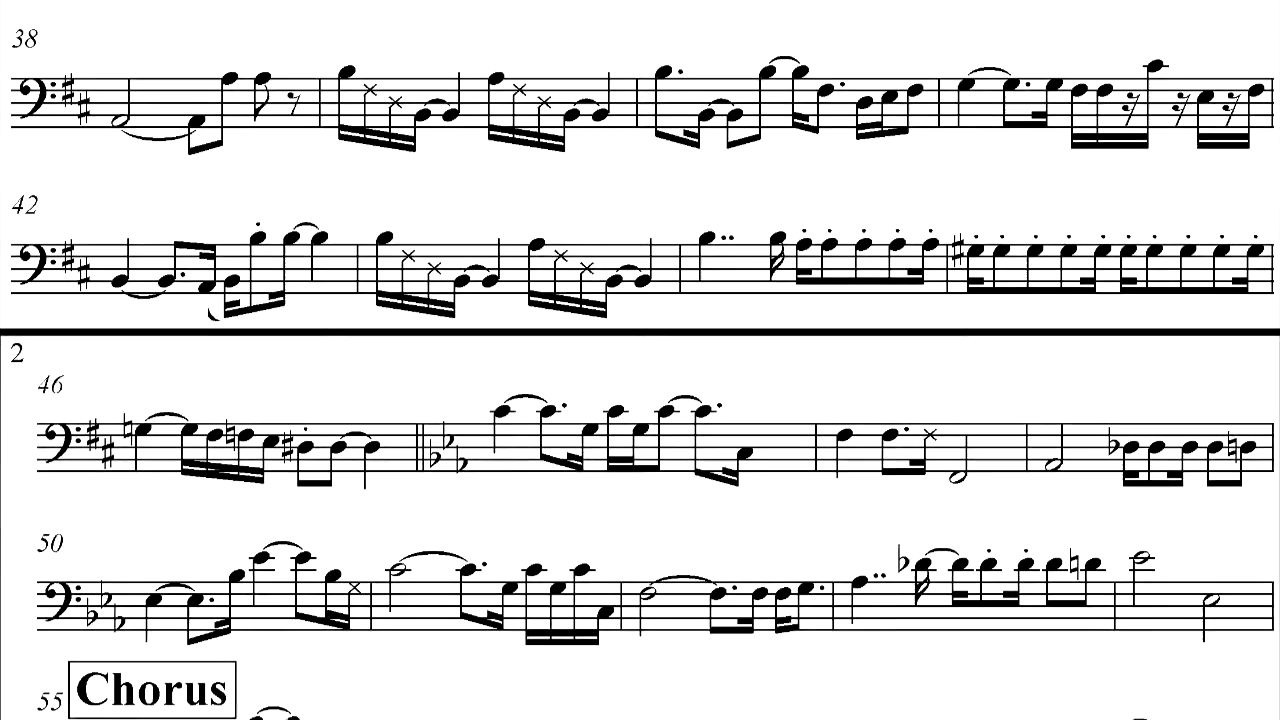
{"action": "scroll", "scroll_direction": "down", "scroll_amount": 3}
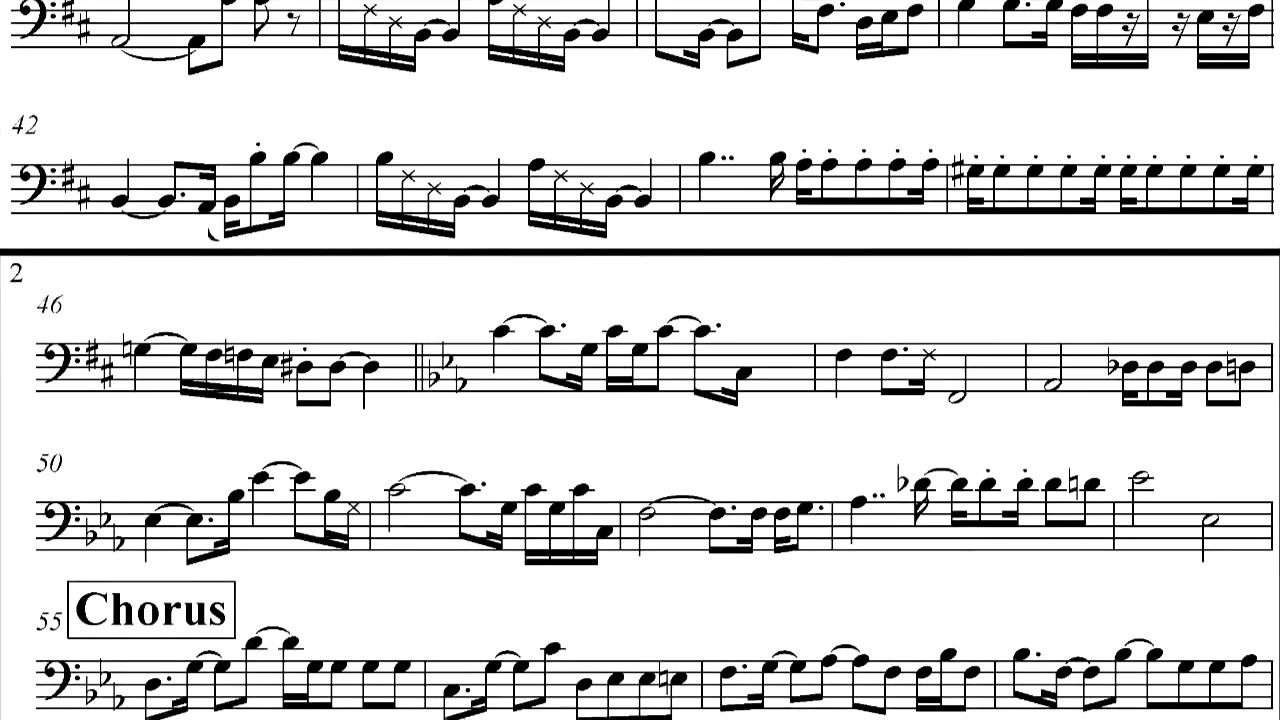
{"action": "scroll", "scroll_direction": "down", "scroll_amount": 3}
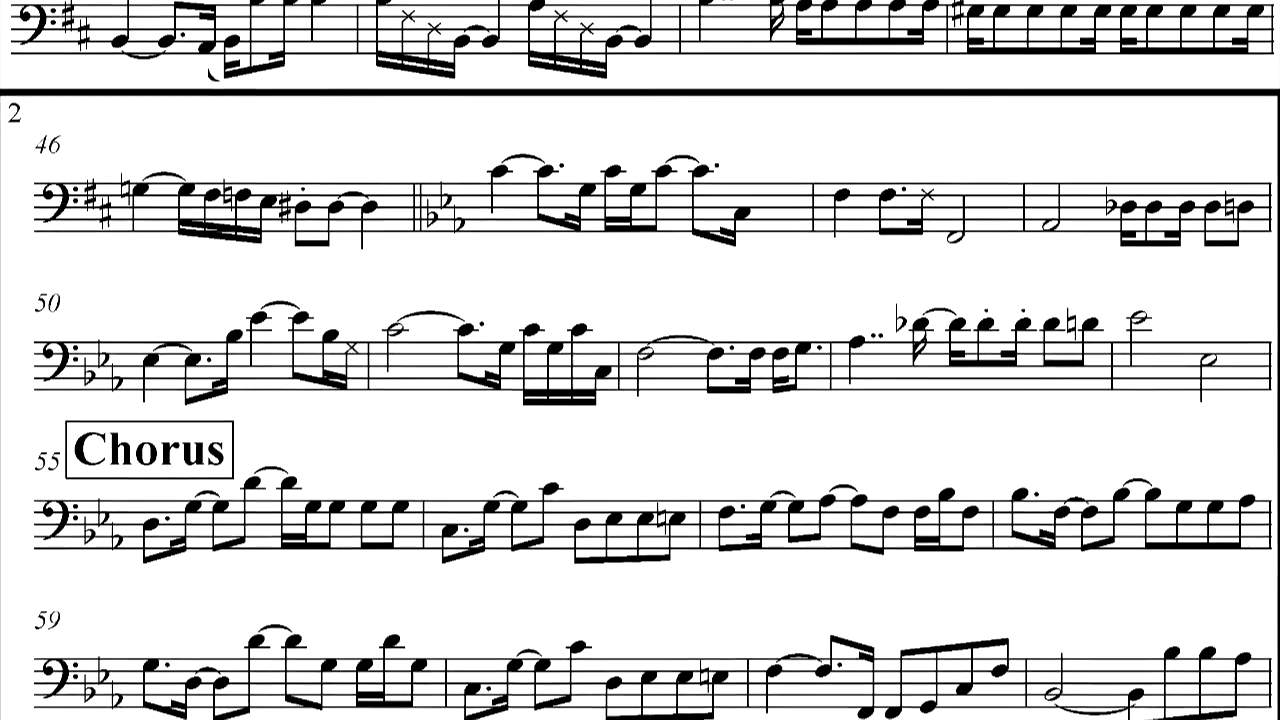
{"action": "scroll", "scroll_direction": "up", "scroll_amount": 3}
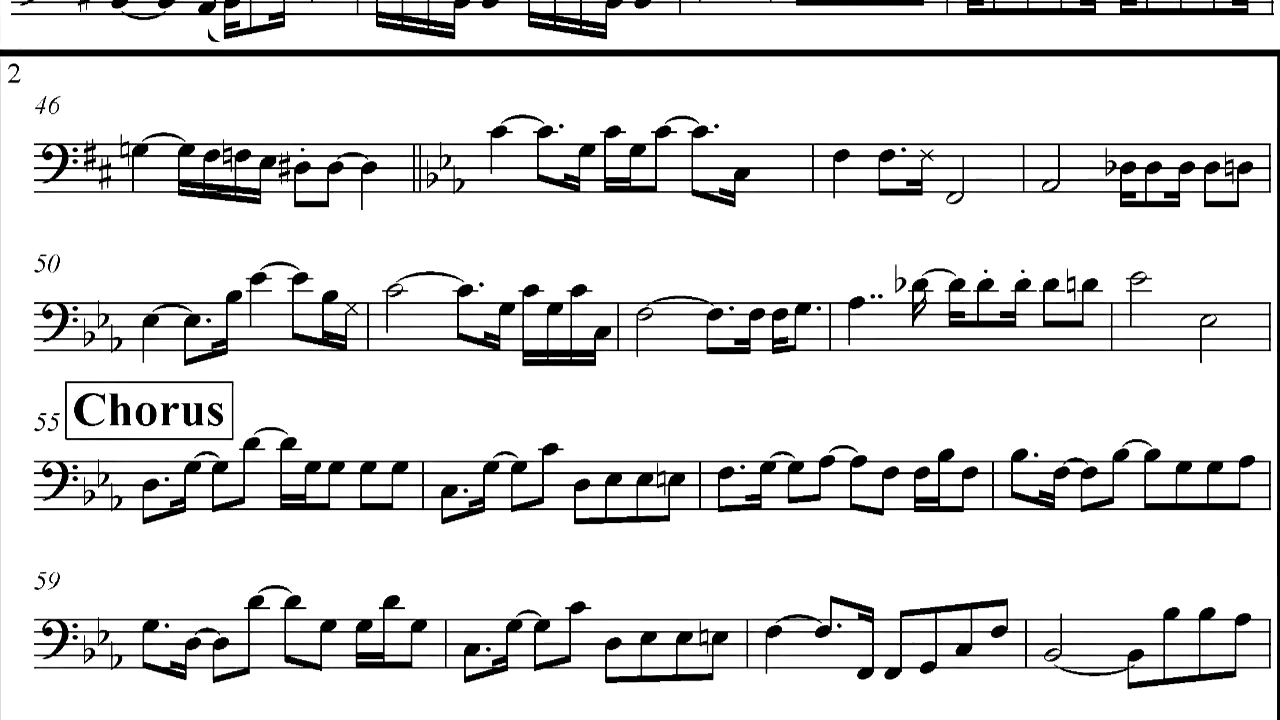
{"action": "scroll", "scroll_direction": "up", "scroll_amount": 3}
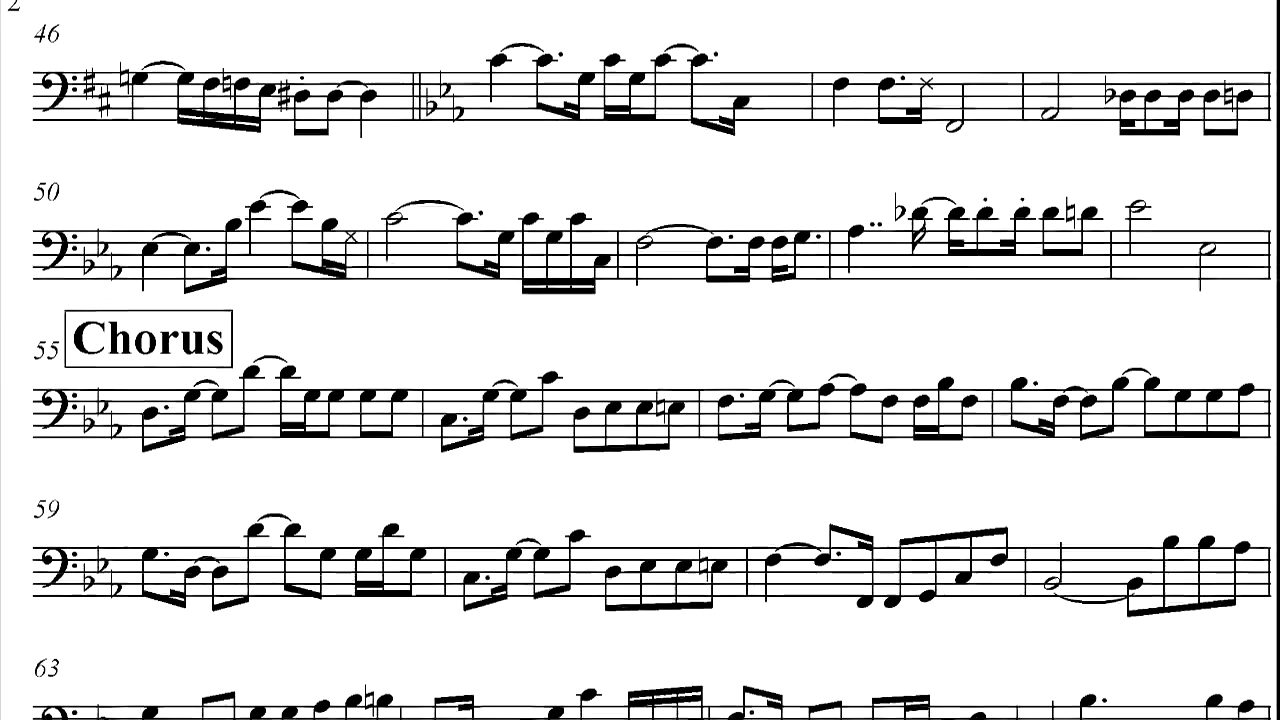
{"action": "scroll", "scroll_direction": "up", "scroll_amount": 3}
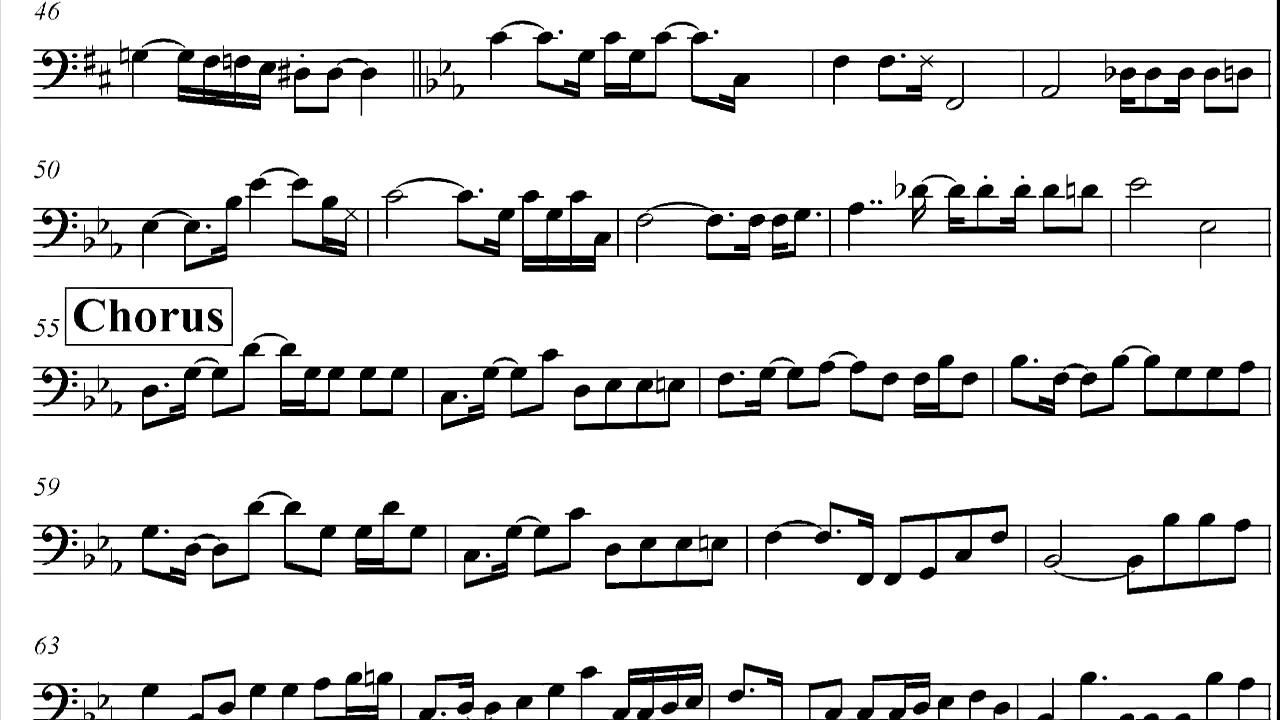
{"action": "scroll", "scroll_direction": "up", "scroll_amount": 3}
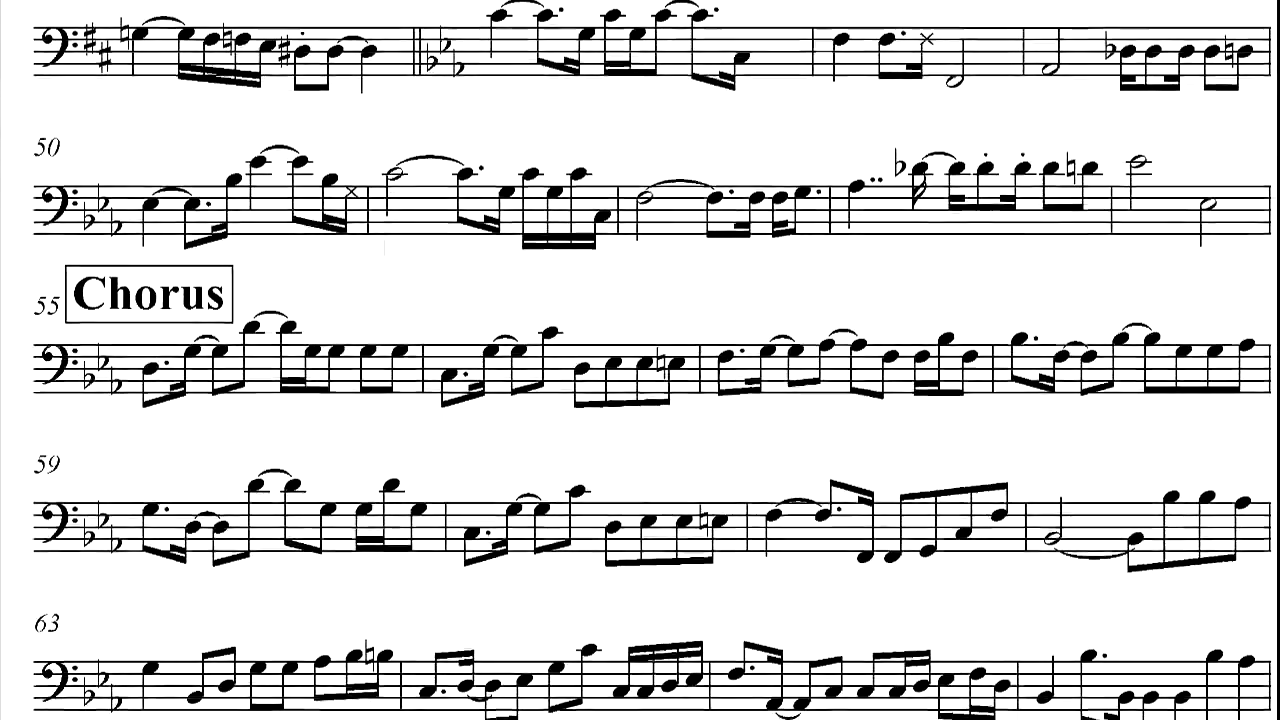
{"action": "scroll", "scroll_direction": "up", "scroll_amount": 3}
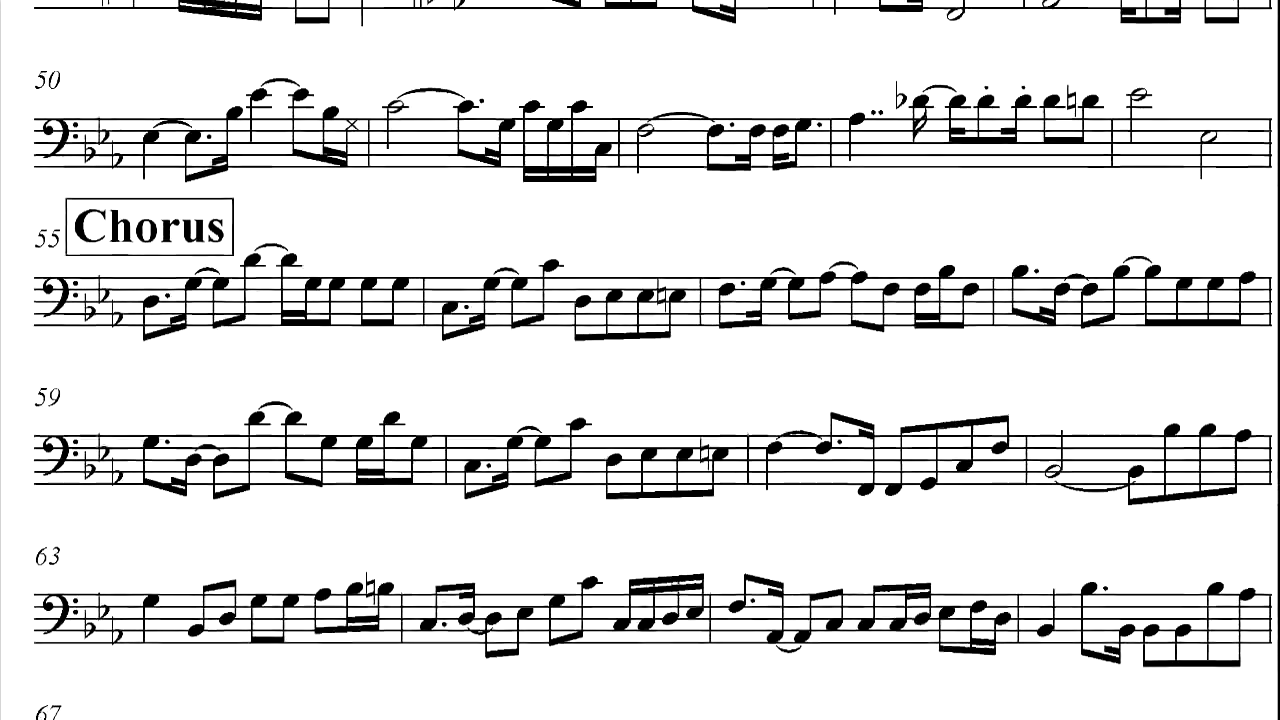
{"action": "scroll", "scroll_direction": "up", "scroll_amount": 3}
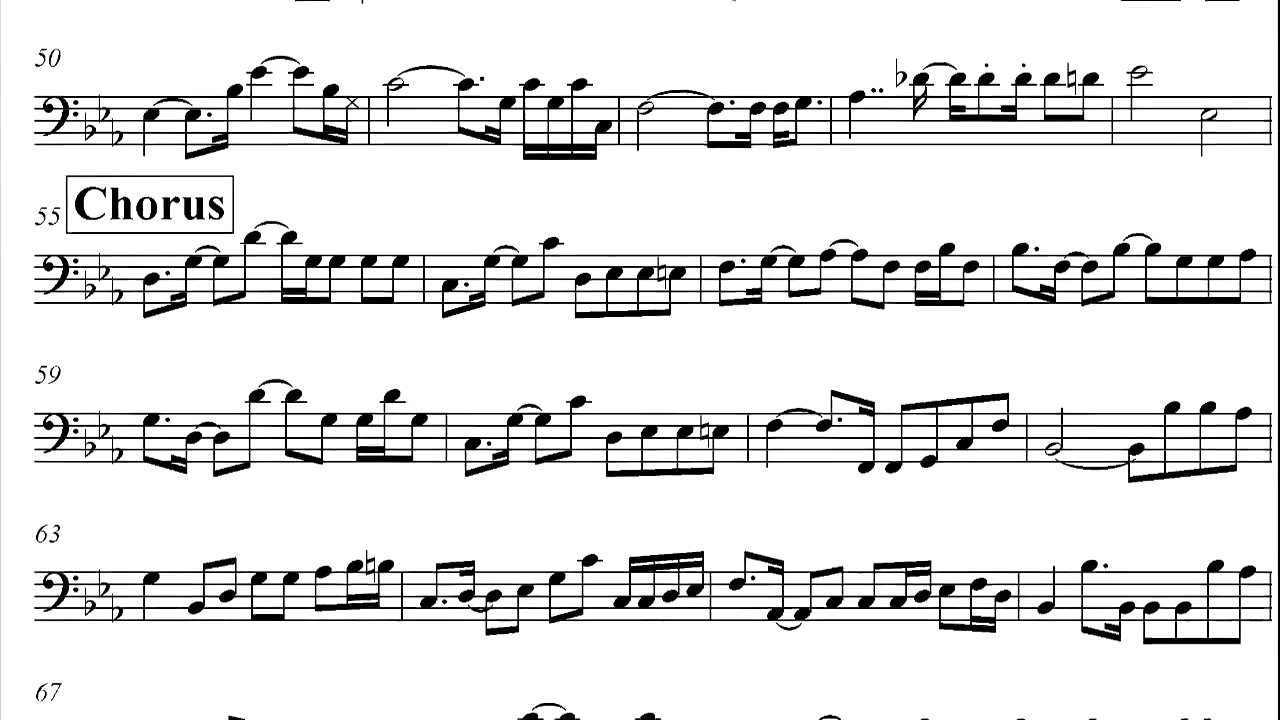
{"action": "scroll", "scroll_direction": "up", "scroll_amount": 3}
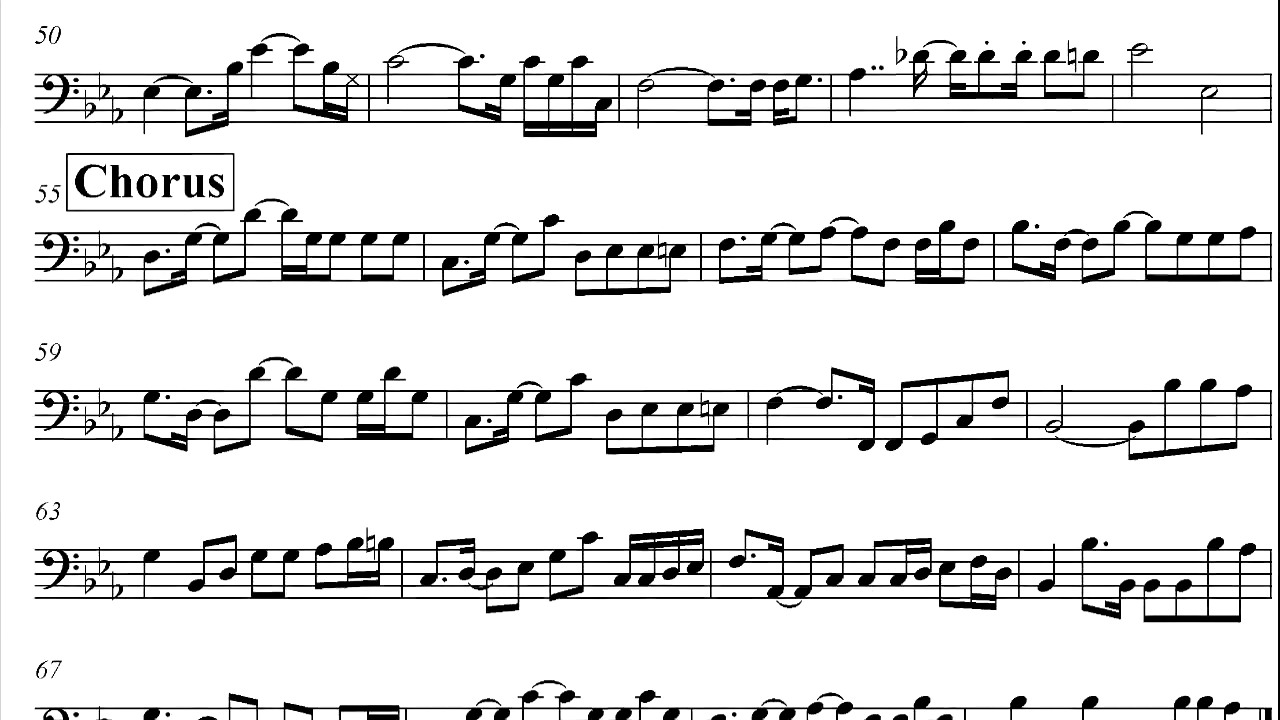
{"action": "scroll", "scroll_direction": "up", "scroll_amount": 3}
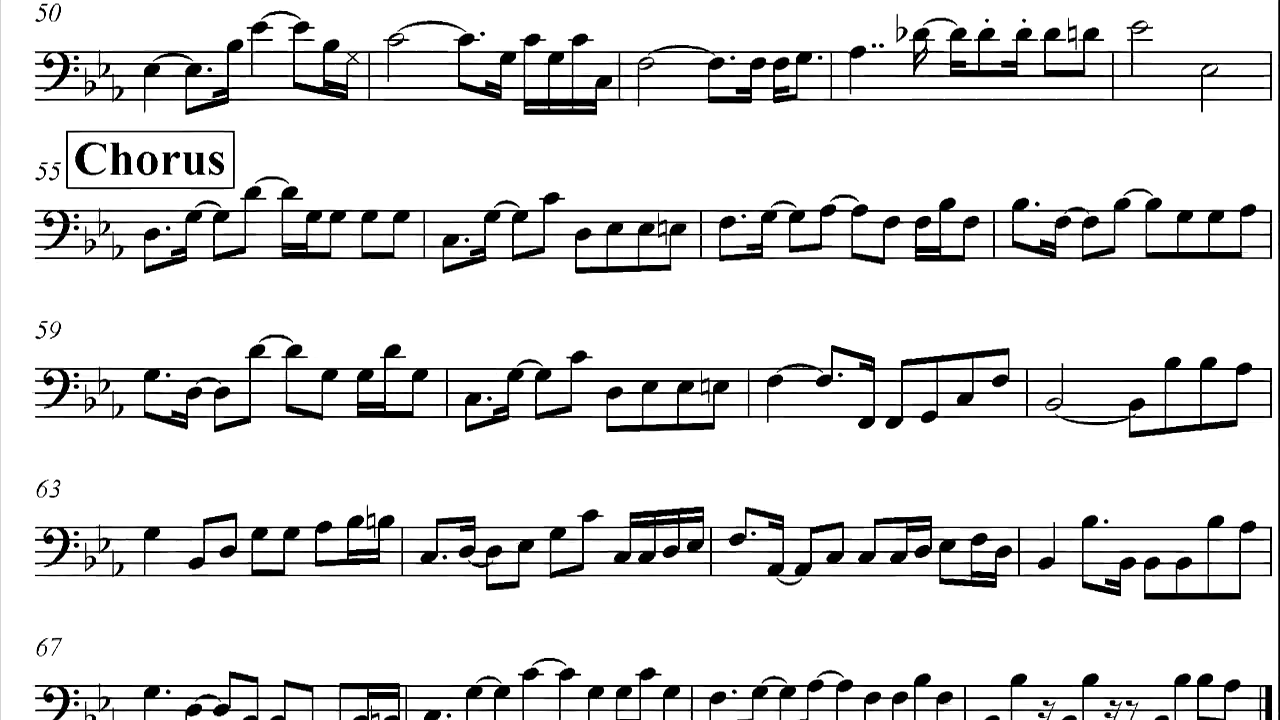
{"action": "scroll", "scroll_direction": "up", "scroll_amount": 3}
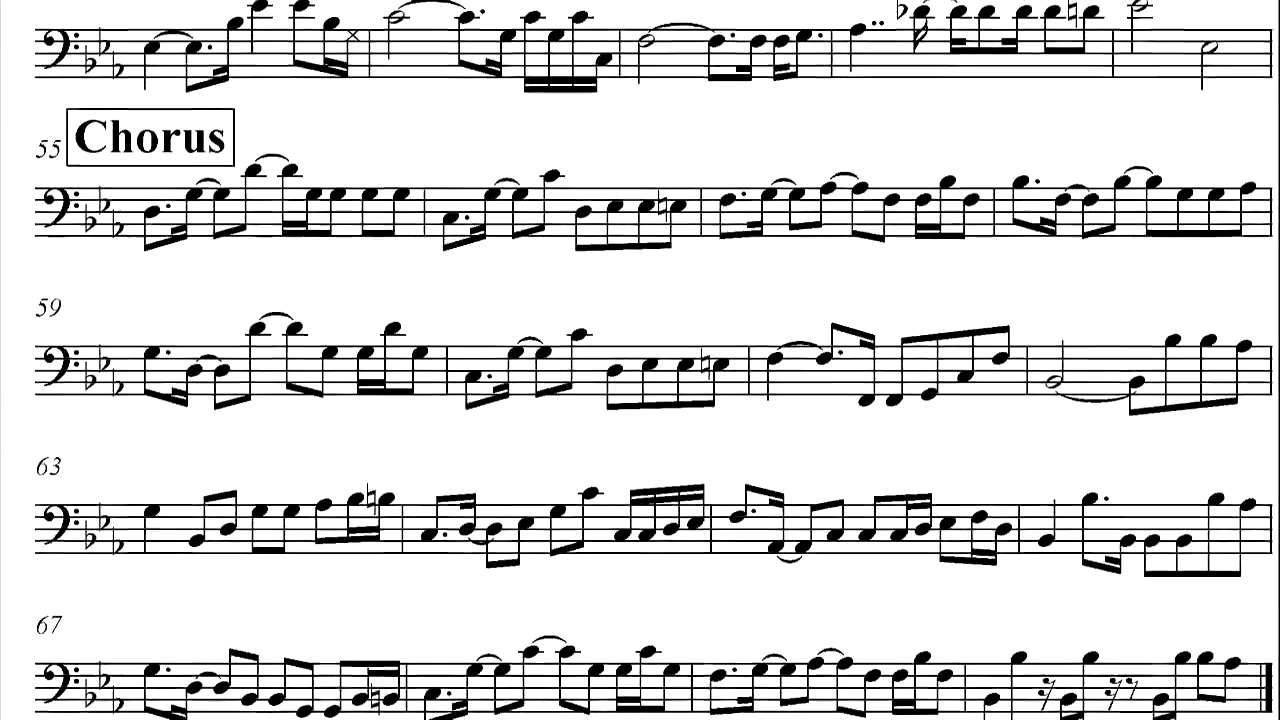
{"action": "scroll", "scroll_direction": "up", "scroll_amount": 3}
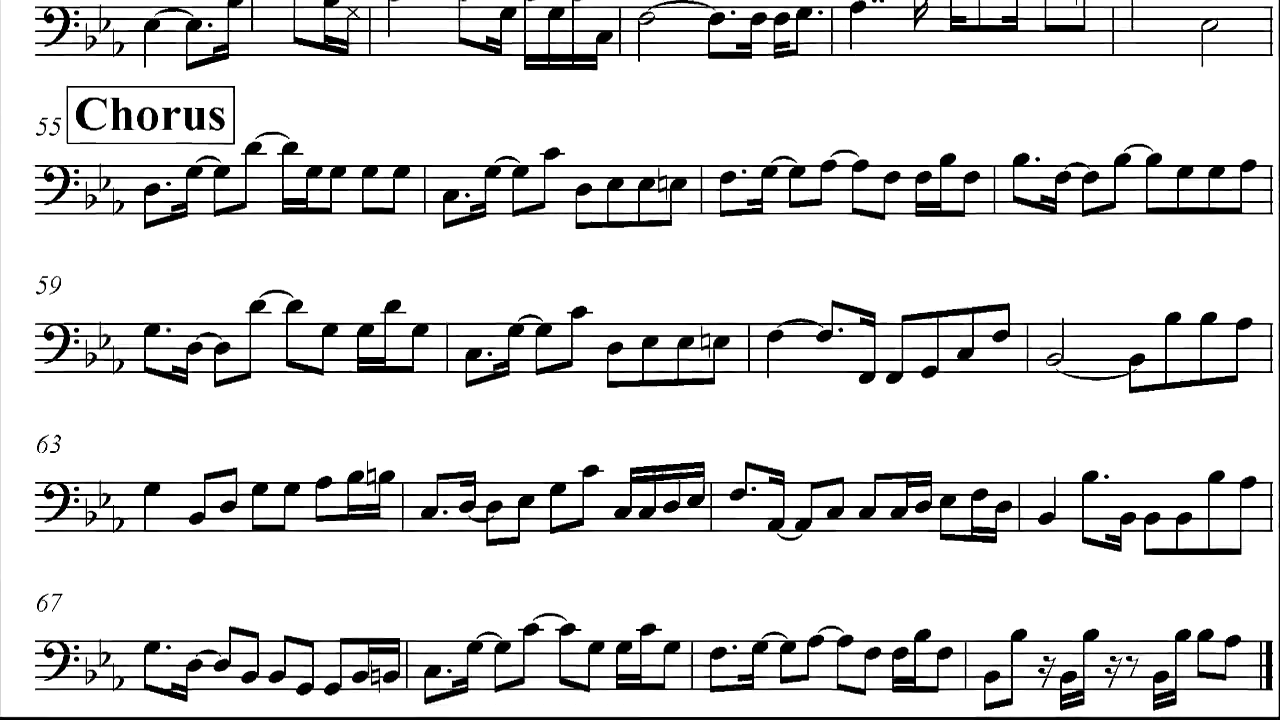
{"action": "scroll", "scroll_direction": "up", "scroll_amount": 3}
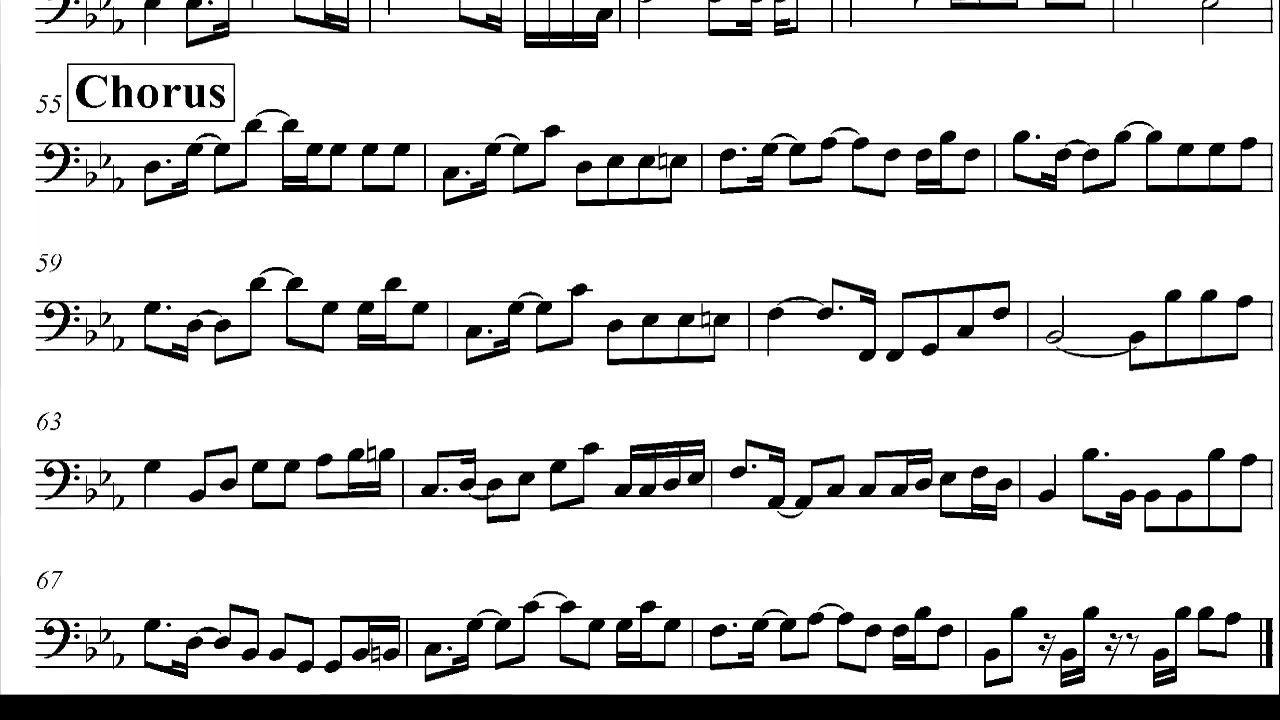
{"action": "scroll", "scroll_direction": "up", "scroll_amount": 3}
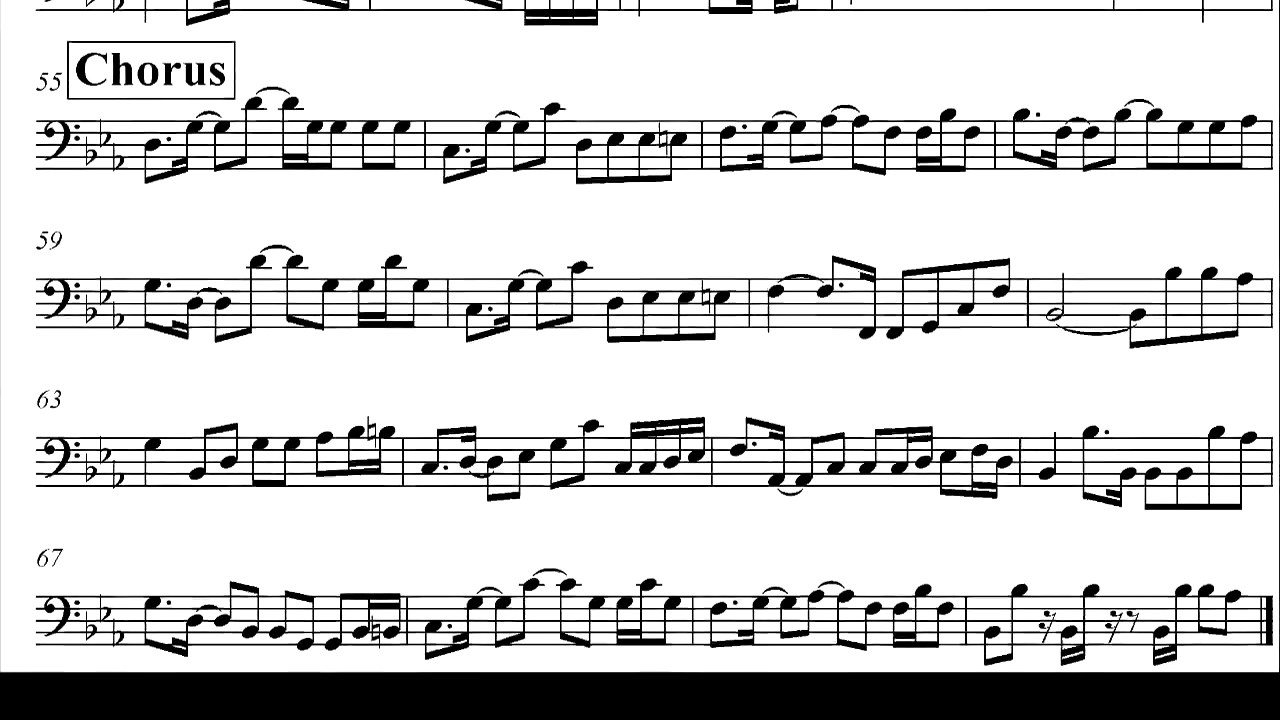